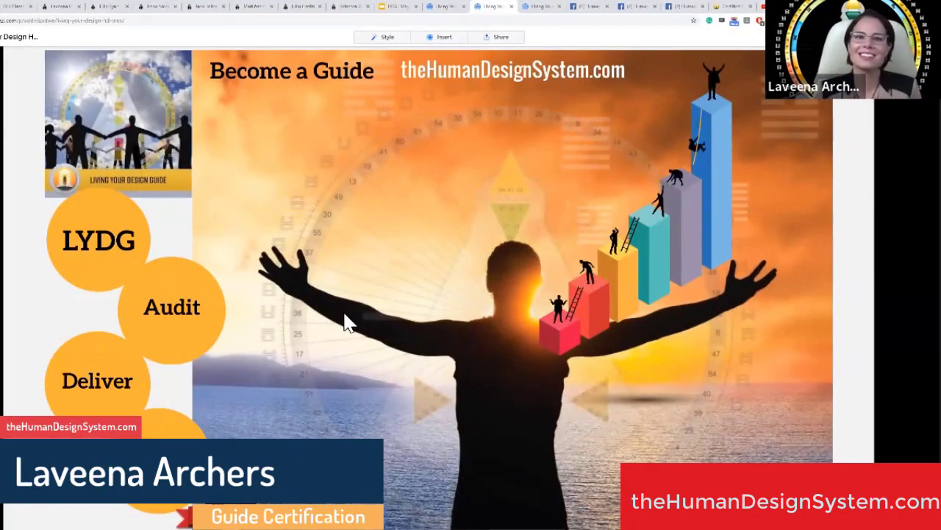
{"action": "mouse_move", "coordinate": [339, 323]}
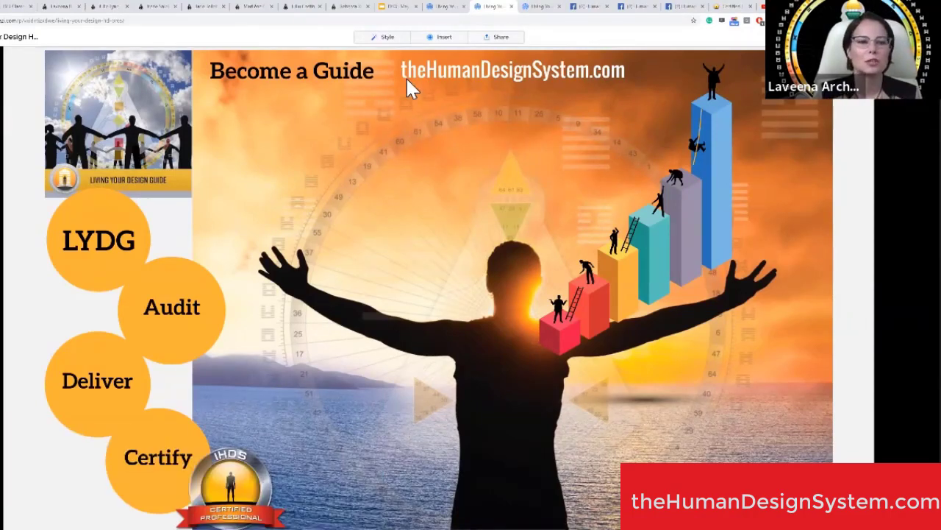
{"action": "mouse_move", "coordinate": [106, 417]}
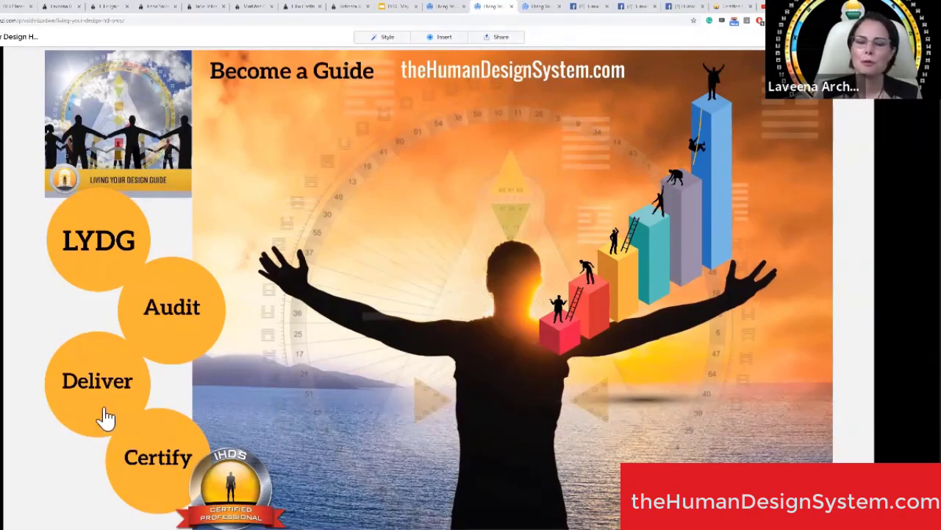
{"action": "mouse_move", "coordinate": [176, 441]}
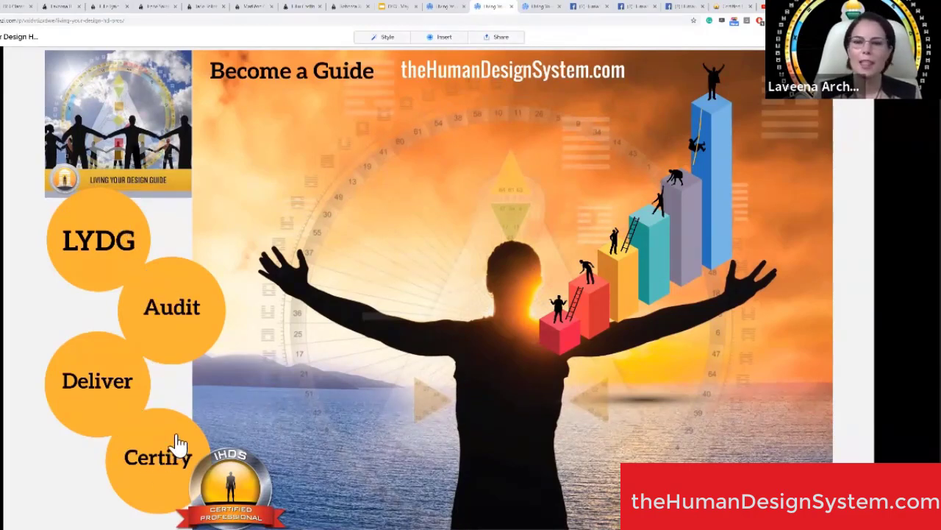
{"action": "mouse_move", "coordinate": [540, 355]}
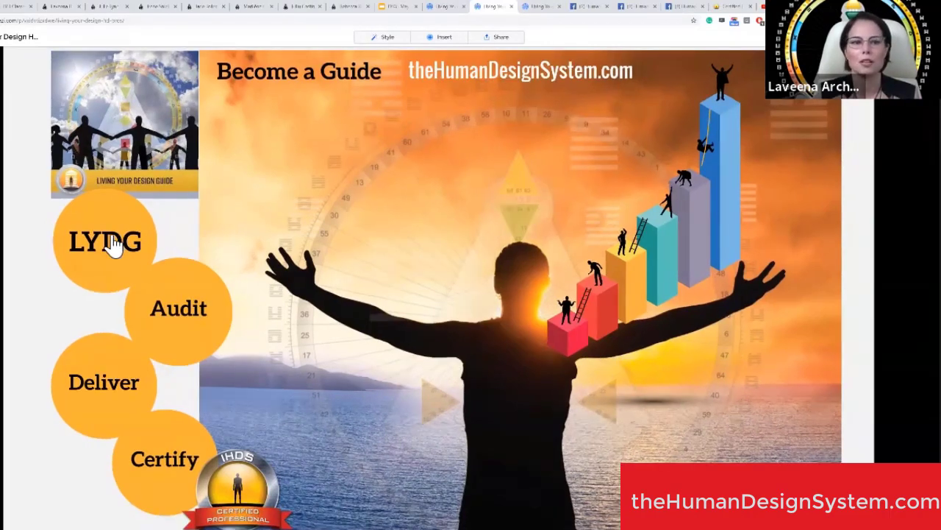
- Zoom into the LYDG circle to show the training's classes, attendance and reading requirements
{"action": "left_click", "coordinate": [104, 241]}
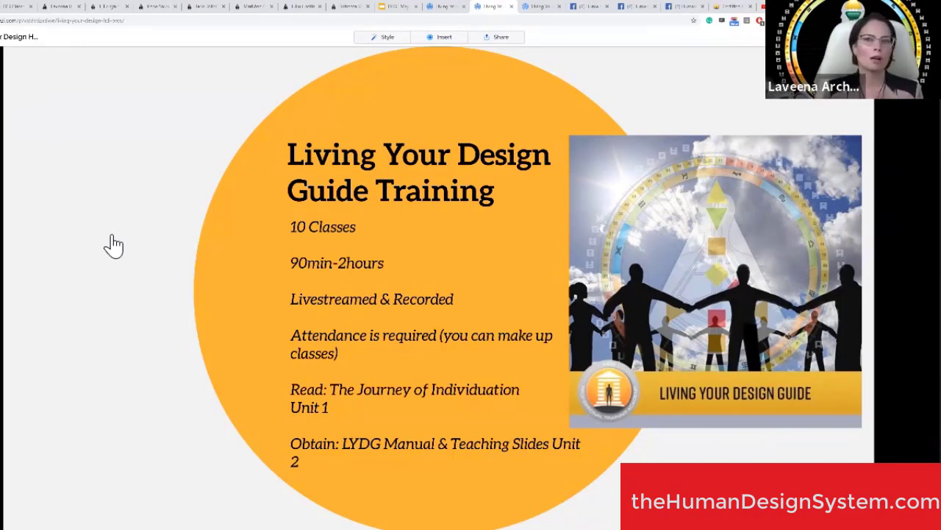
{"action": "mouse_move", "coordinate": [180, 165]}
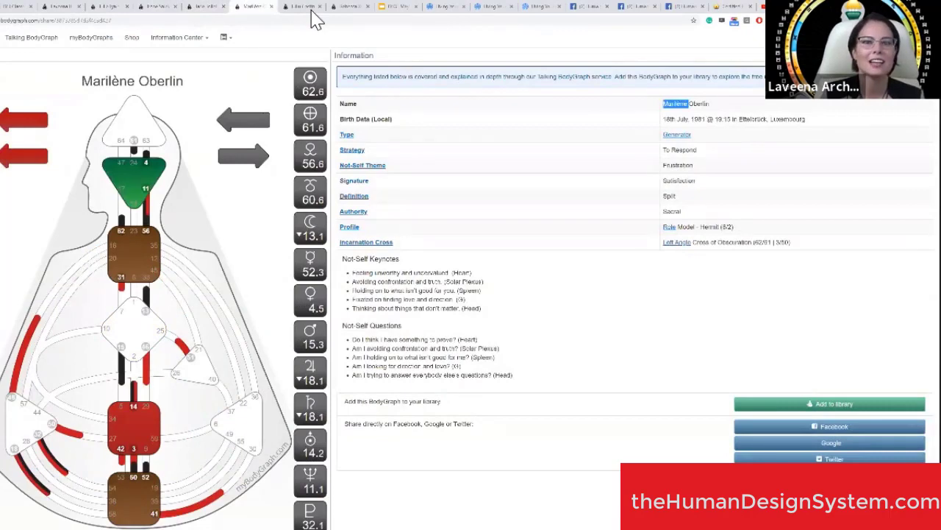
{"action": "mouse_move", "coordinate": [342, 15]}
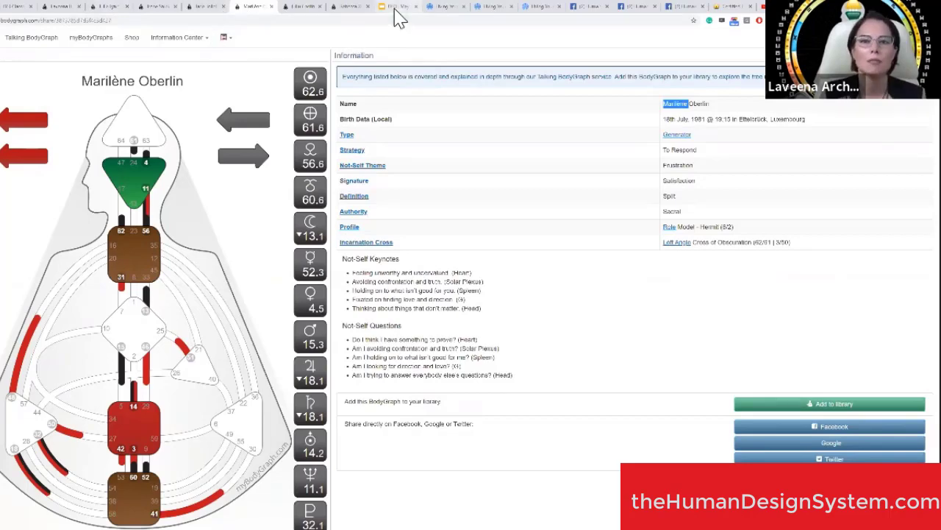
{"action": "left_click", "coordinate": [442, 6]}
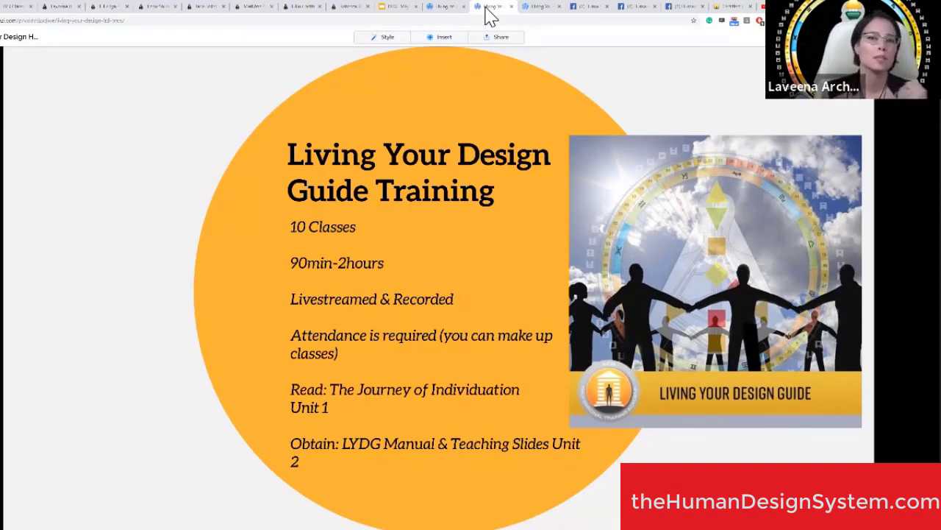
{"action": "mouse_move", "coordinate": [408, 309]}
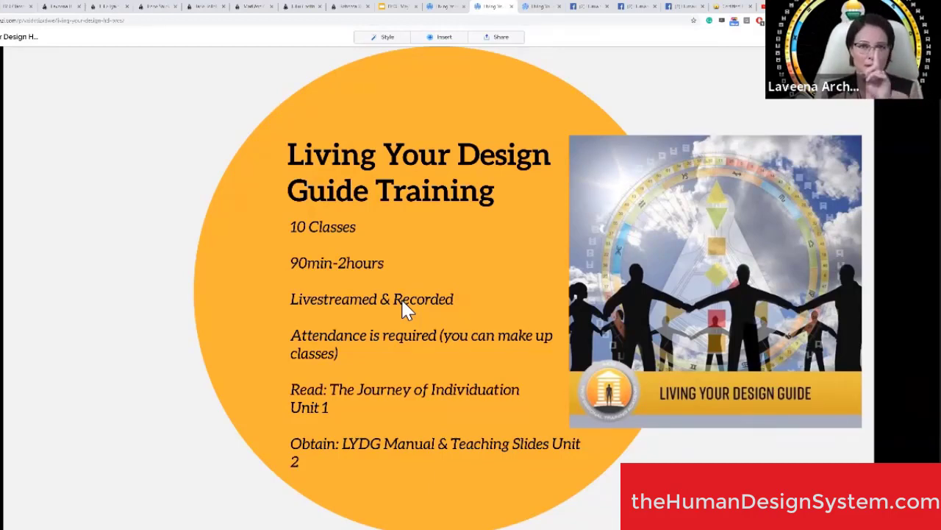
{"action": "mouse_move", "coordinate": [327, 352]}
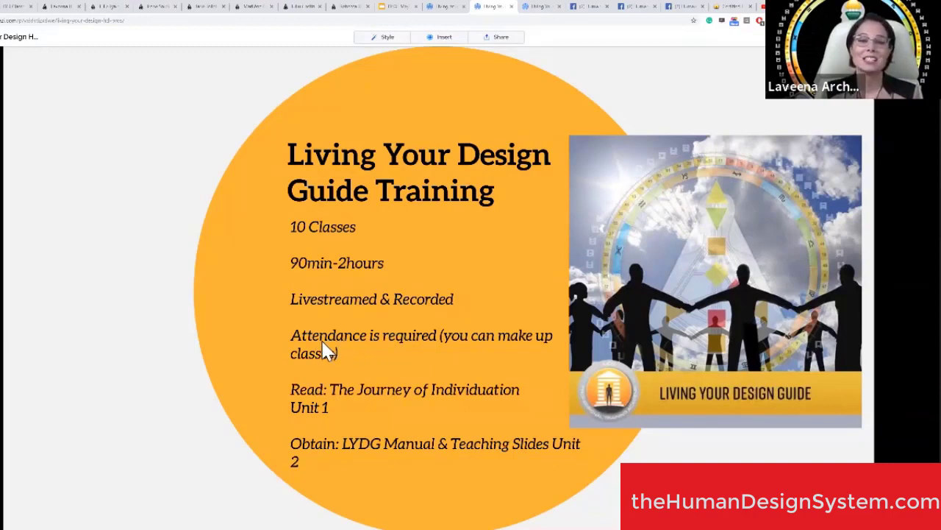
{"action": "mouse_move", "coordinate": [279, 246]}
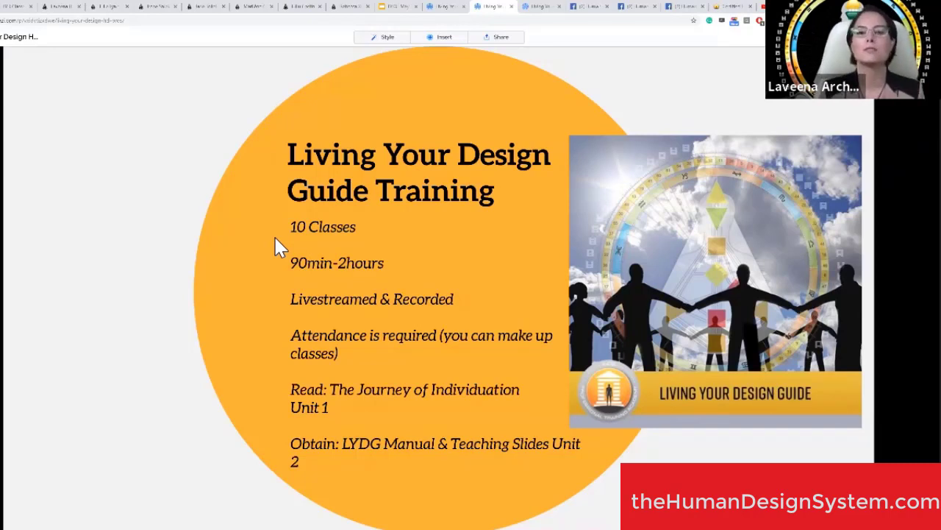
{"action": "mouse_move", "coordinate": [325, 429]}
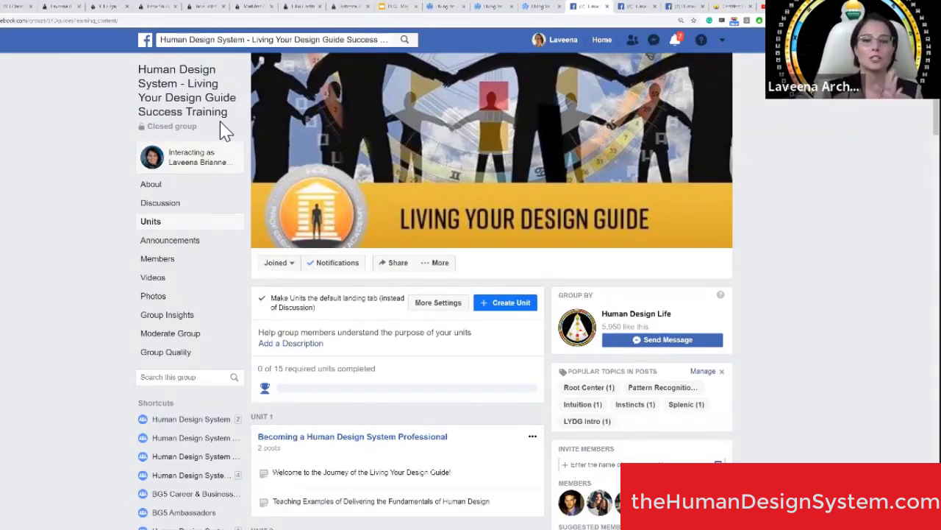
{"action": "mouse_move", "coordinate": [320, 441]}
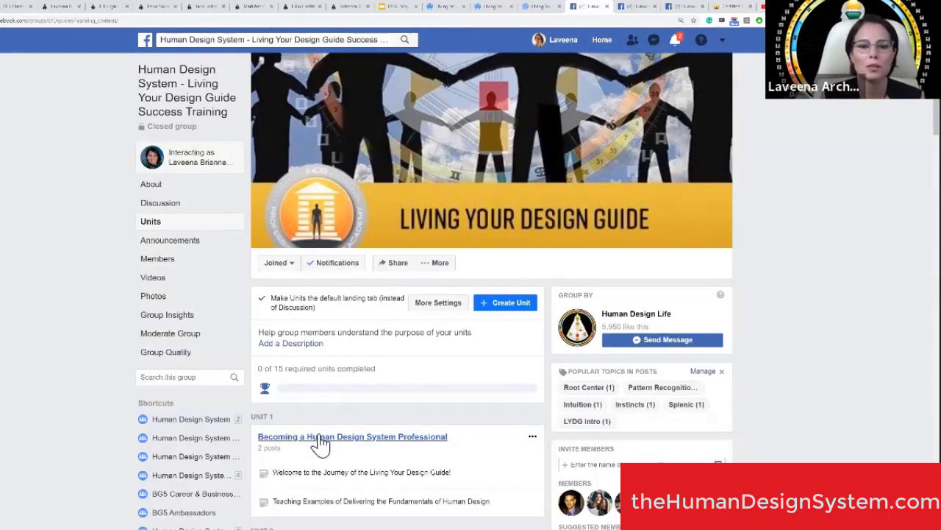
- Scroll down the Units page to the 'Welcome to the Journey of the Living Your Design Guide!' post
{"action": "scroll", "scroll_direction": "down", "scroll_amount": 3}
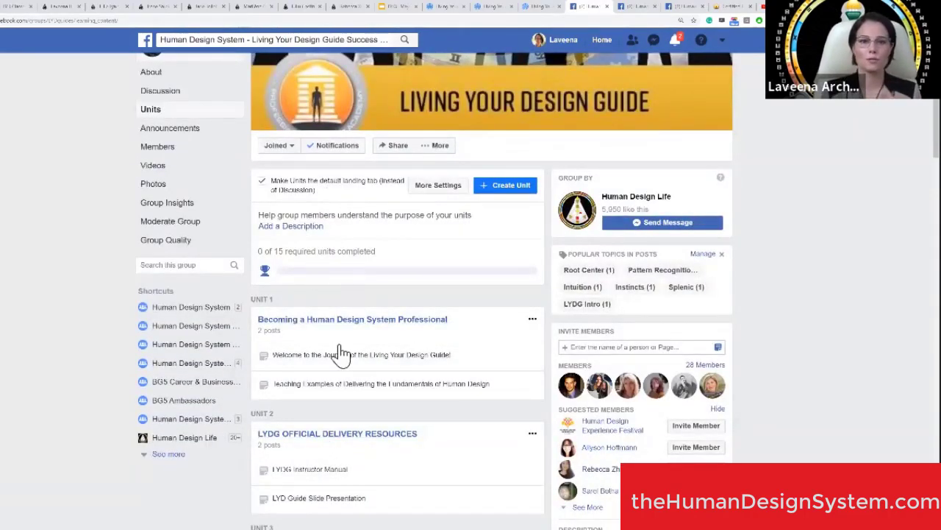
{"action": "mouse_move", "coordinate": [351, 365]}
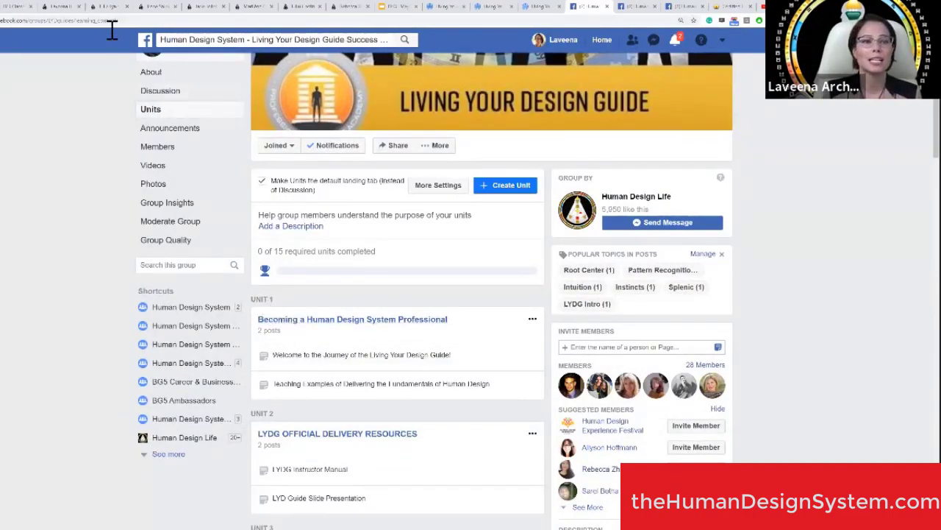
{"action": "mouse_move", "coordinate": [309, 304]}
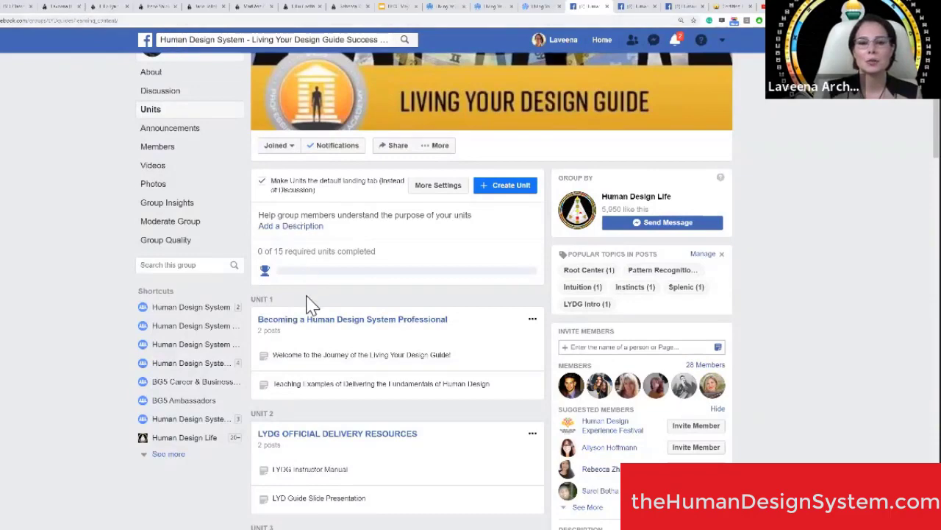
{"action": "scroll", "scroll_direction": "down", "scroll_amount": 3}
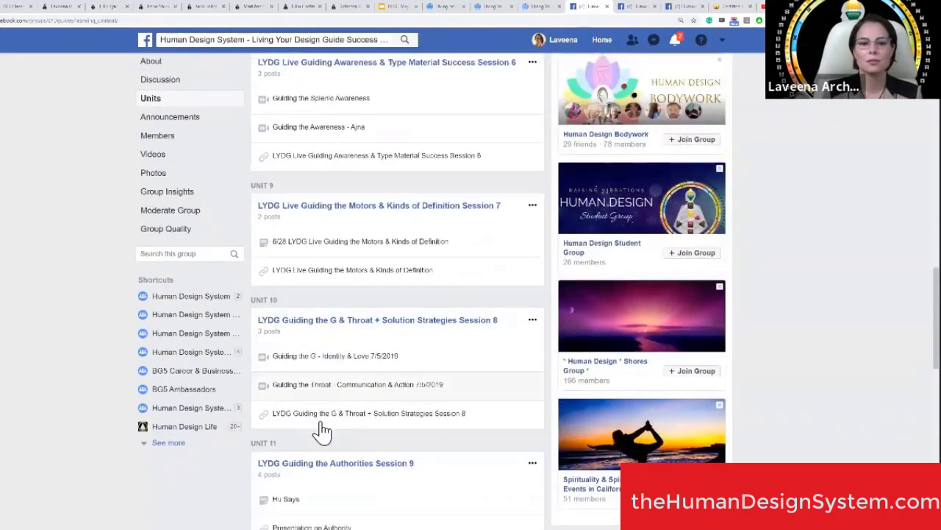
{"action": "scroll", "scroll_direction": "down", "scroll_amount": 3}
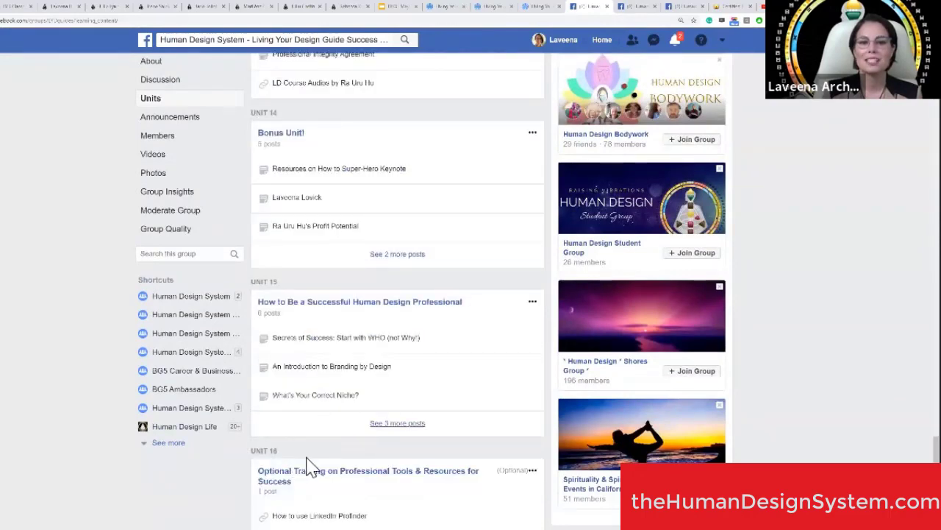
{"action": "scroll", "scroll_direction": "down", "scroll_amount": 3}
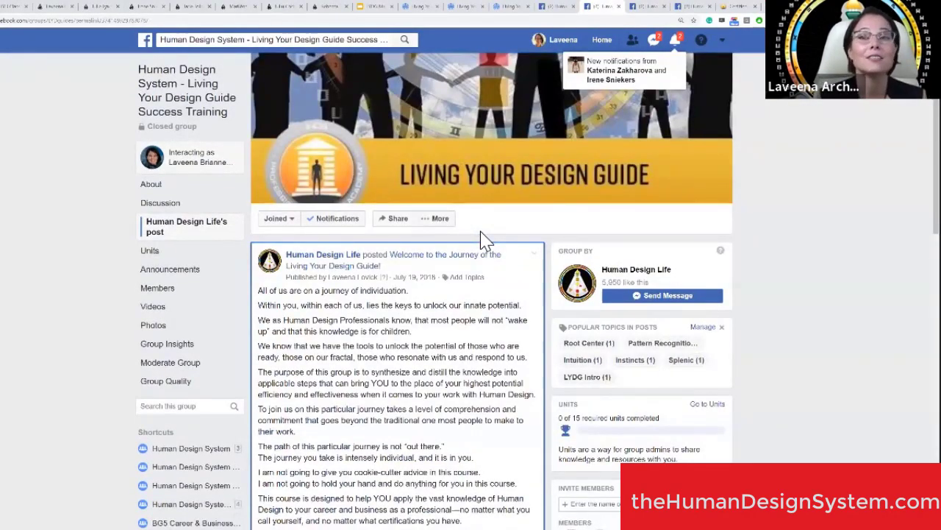
{"action": "scroll", "scroll_direction": "down", "scroll_amount": 3}
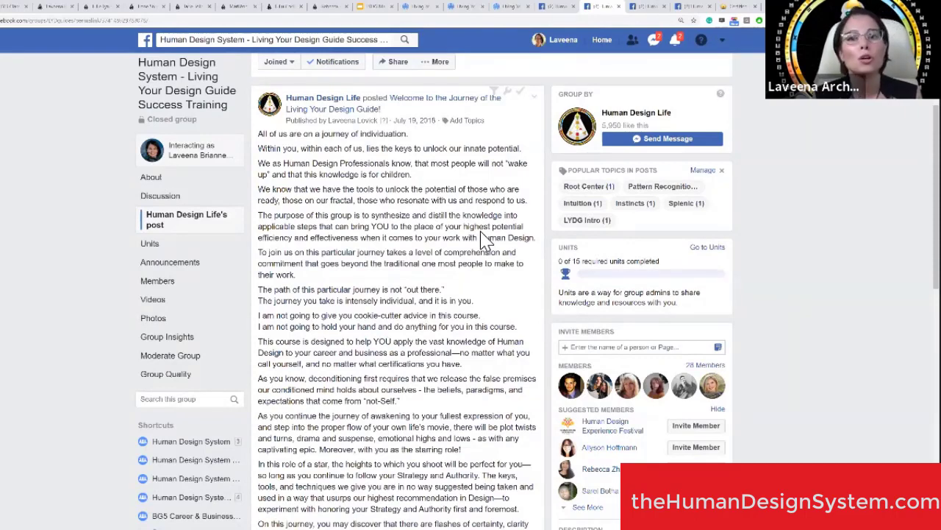
{"action": "scroll", "scroll_direction": "down", "scroll_amount": 3}
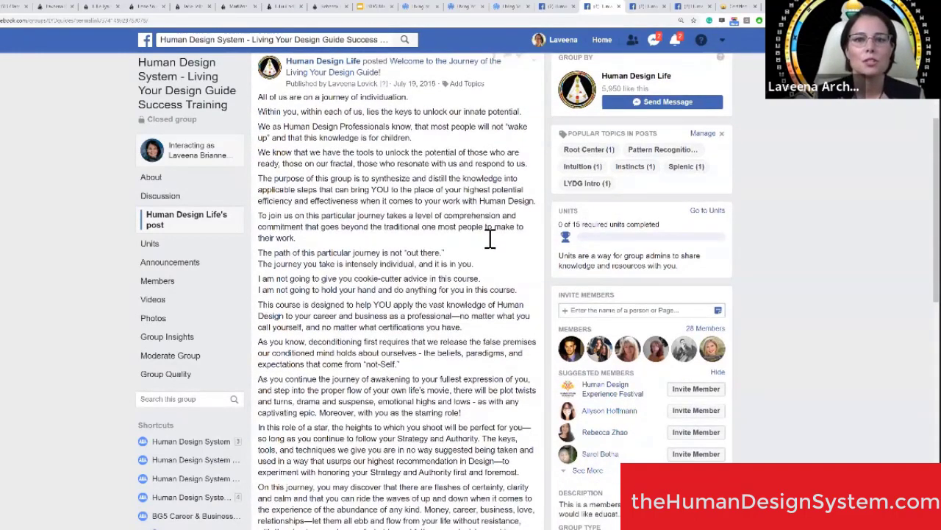
{"action": "scroll", "scroll_direction": "down", "scroll_amount": 3}
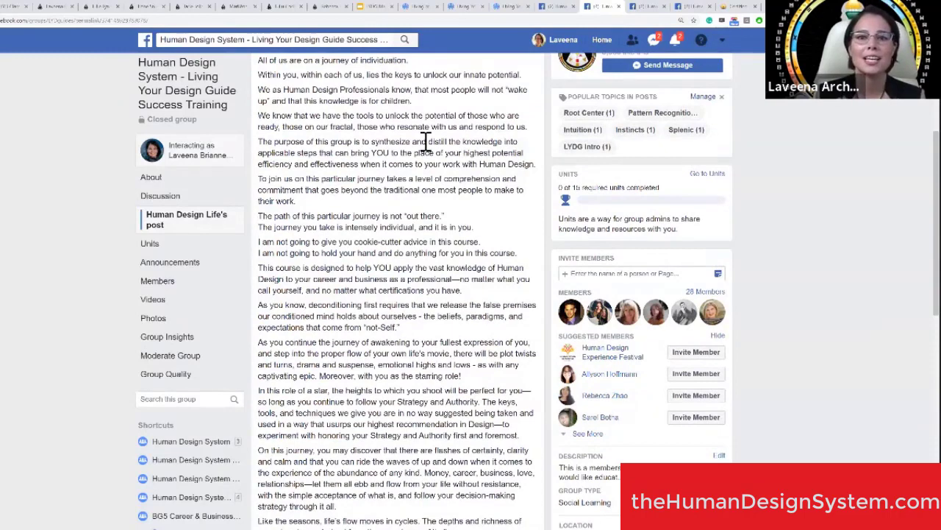
{"action": "scroll", "scroll_direction": "down", "scroll_amount": 3}
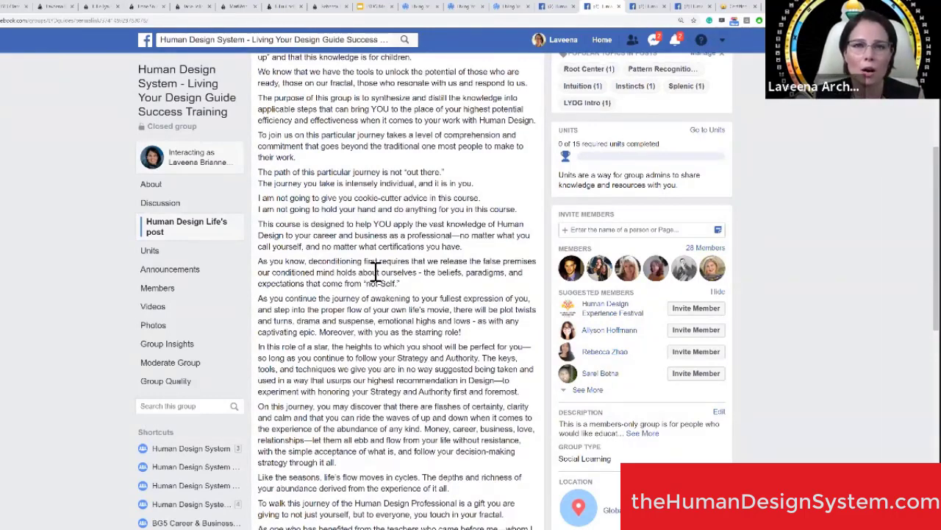
{"action": "mouse_move", "coordinate": [342, 193]}
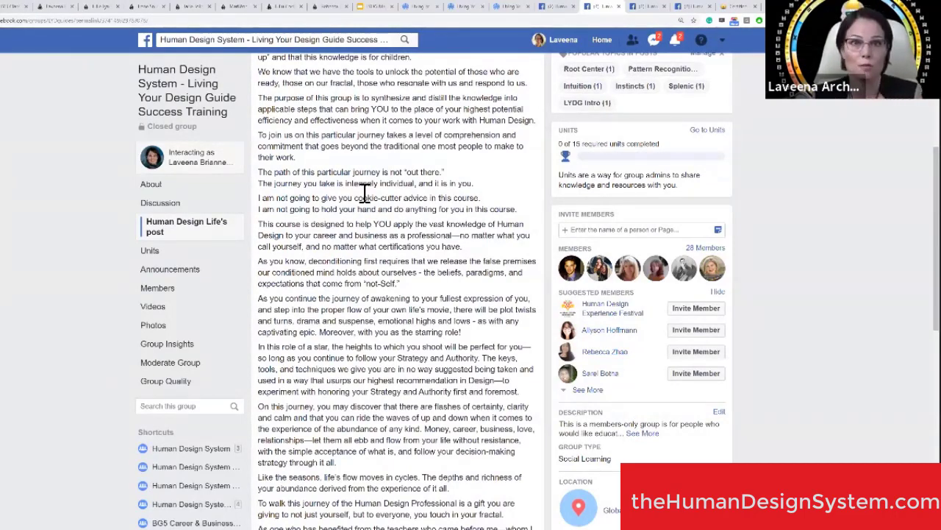
{"action": "scroll", "scroll_direction": "down", "scroll_amount": 3}
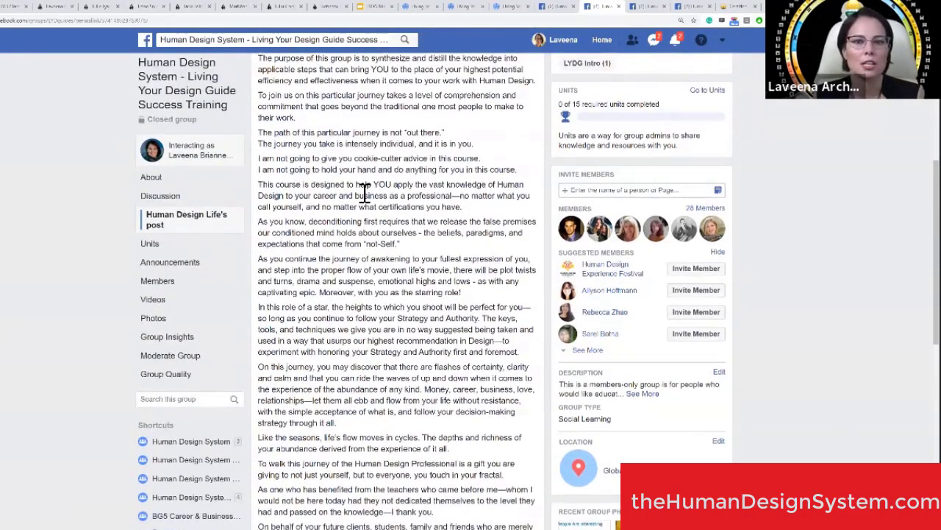
{"action": "scroll", "scroll_direction": "down", "scroll_amount": 3}
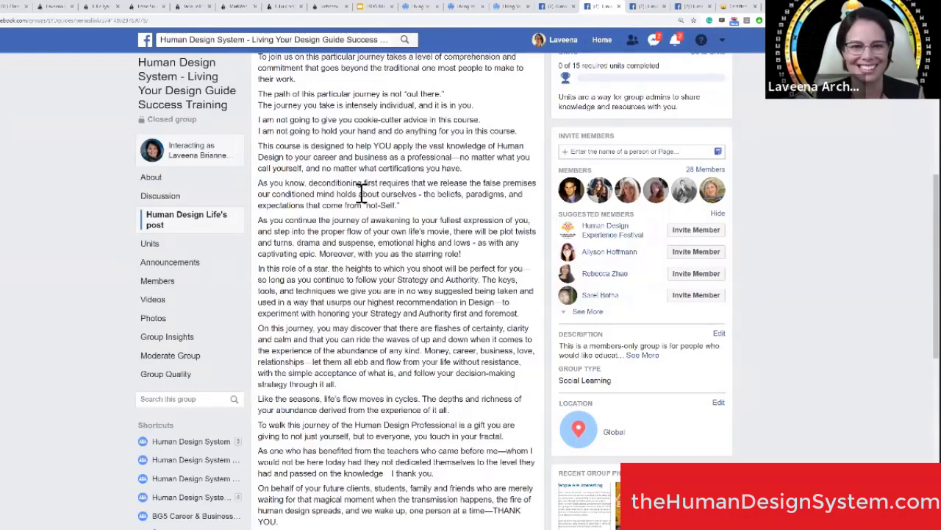
{"action": "mouse_move", "coordinate": [306, 155]}
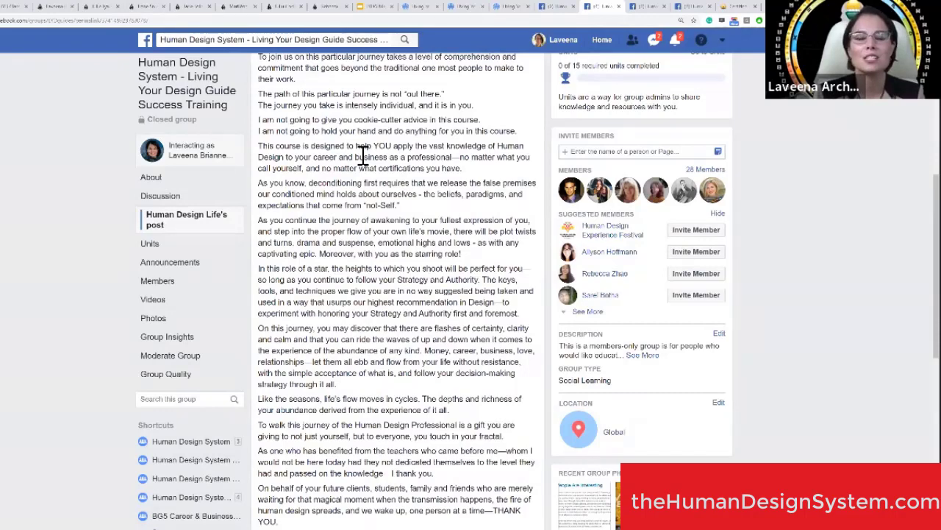
{"action": "mouse_move", "coordinate": [397, 244]}
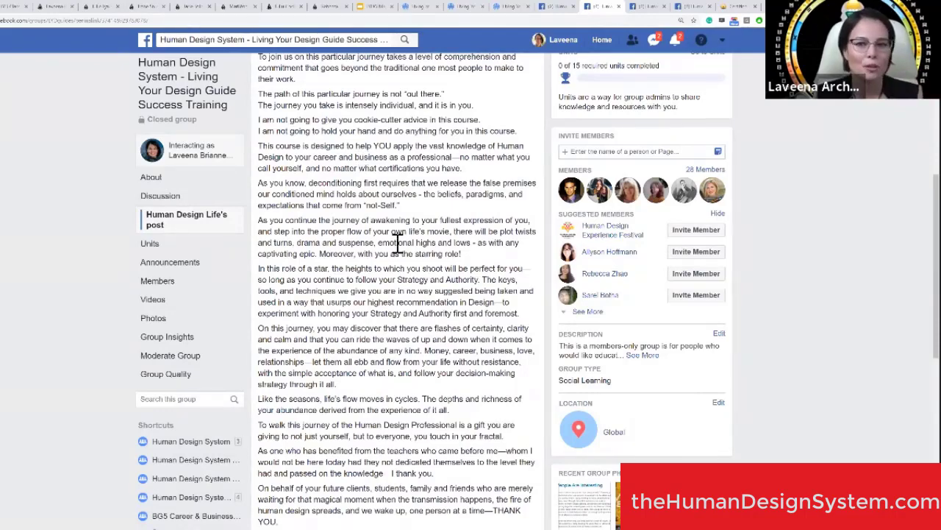
- Scroll through the welcome post down to Laveena's 'honor to be walking with you' sign-off
{"action": "scroll", "scroll_direction": "down", "scroll_amount": 3}
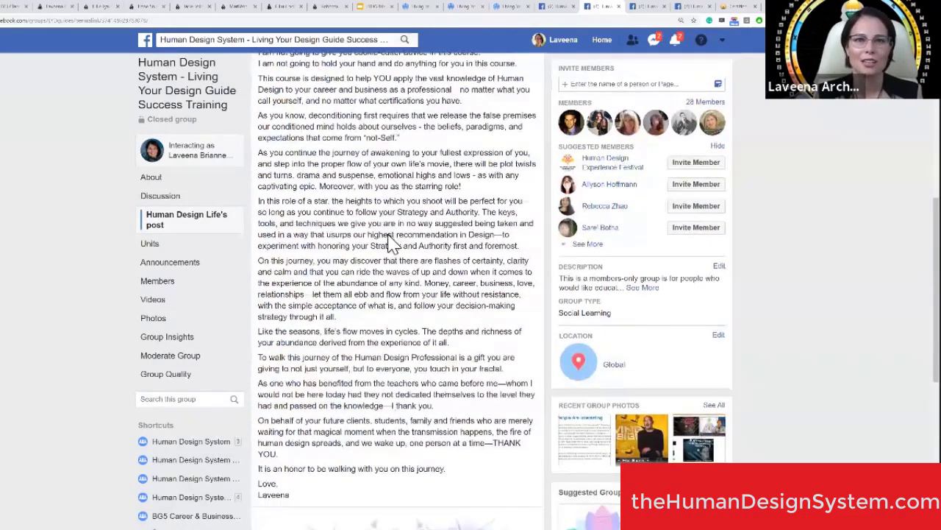
{"action": "scroll", "scroll_direction": "down", "scroll_amount": 3}
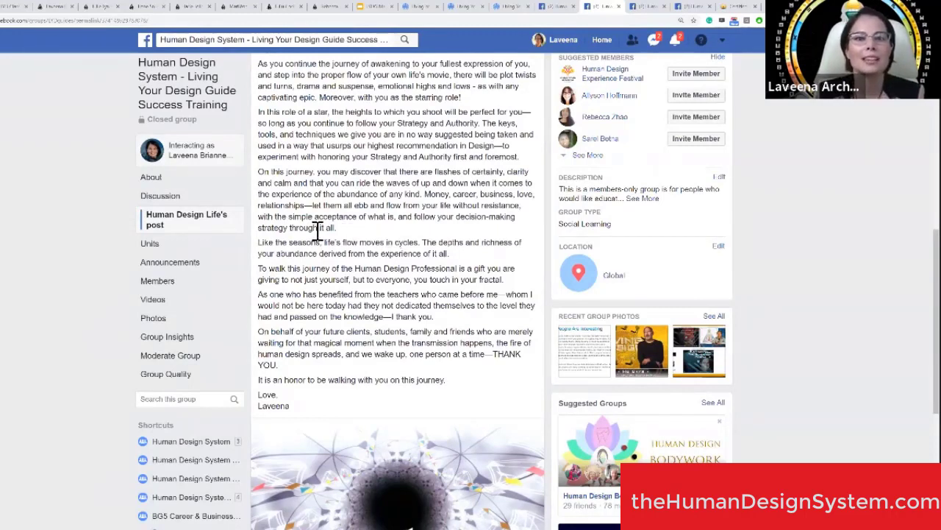
{"action": "mouse_move", "coordinate": [307, 182]}
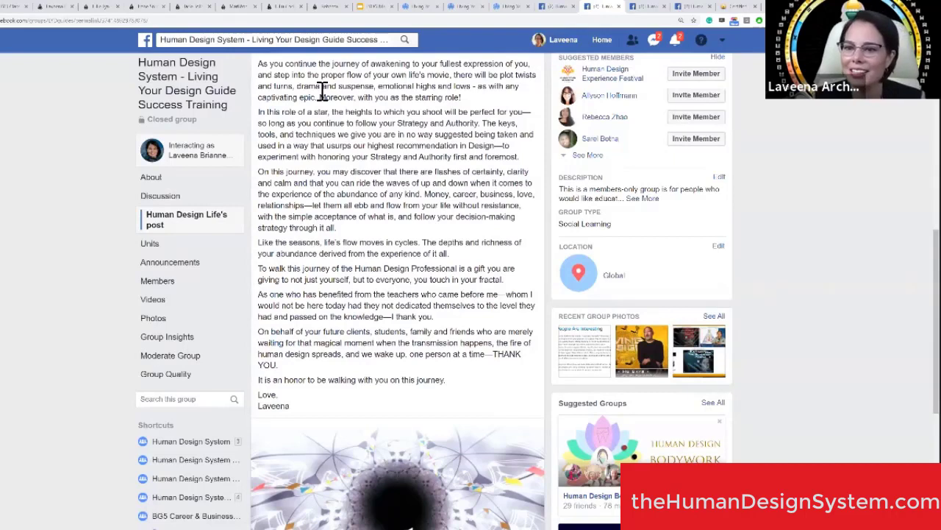
{"action": "mouse_move", "coordinate": [631, 160]}
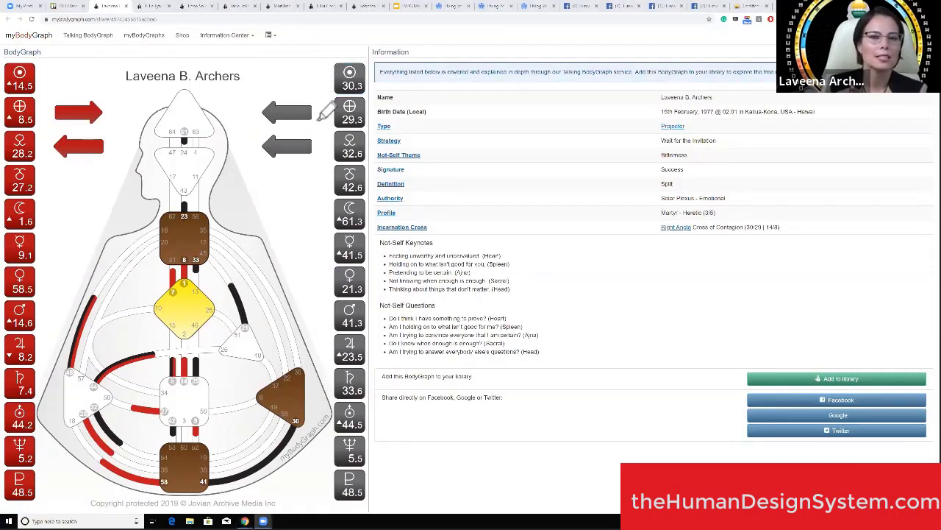
{"action": "left_click_drag", "start_coordinate": [250, 103], "coordinate": [335, 162]}
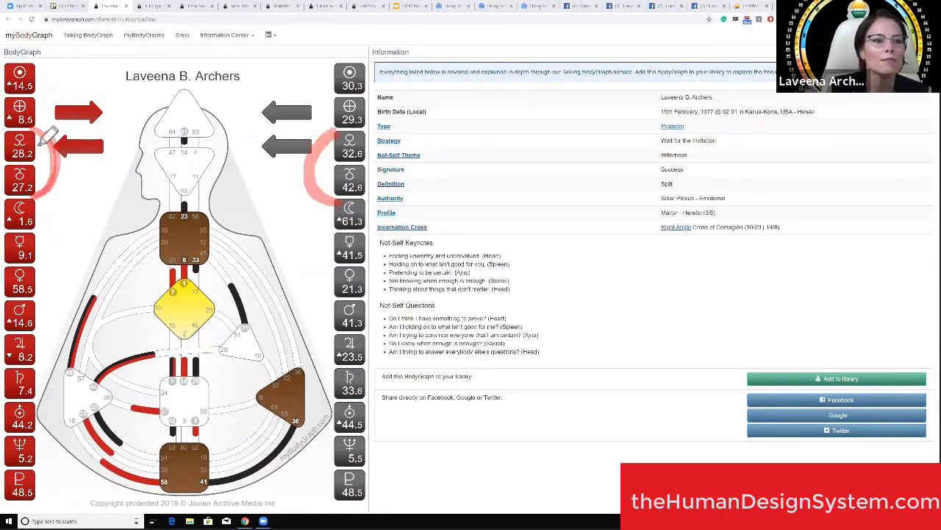
{"action": "left_click_drag", "start_coordinate": [47, 132], "coordinate": [52, 475]}
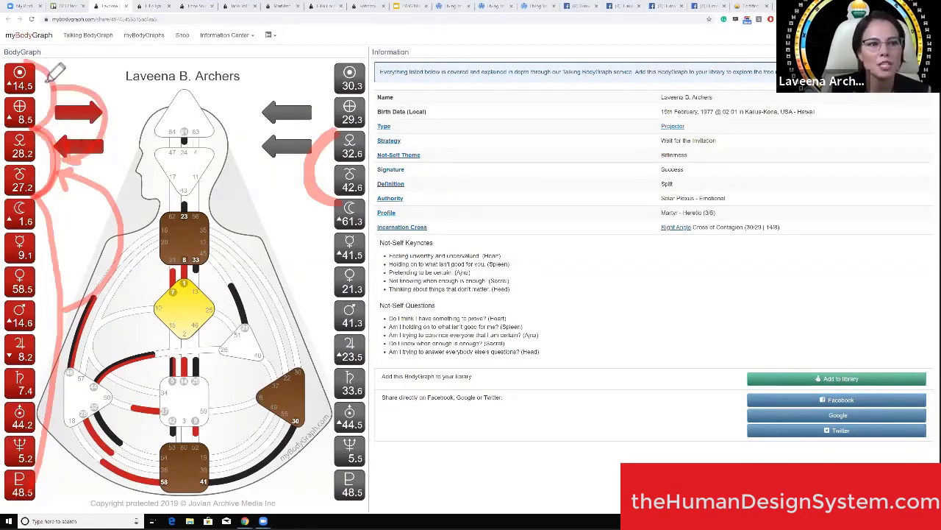
{"action": "mouse_move", "coordinate": [100, 278]}
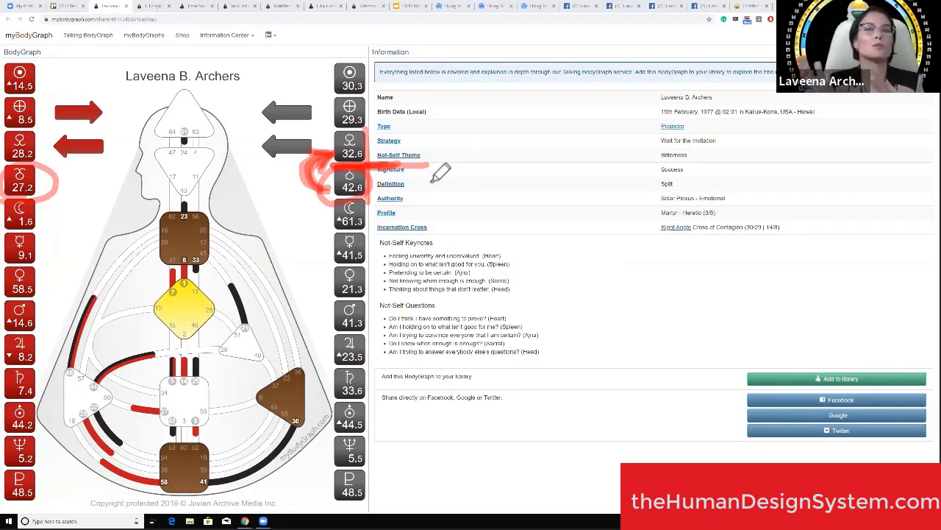
{"action": "mouse_move", "coordinate": [364, 139]}
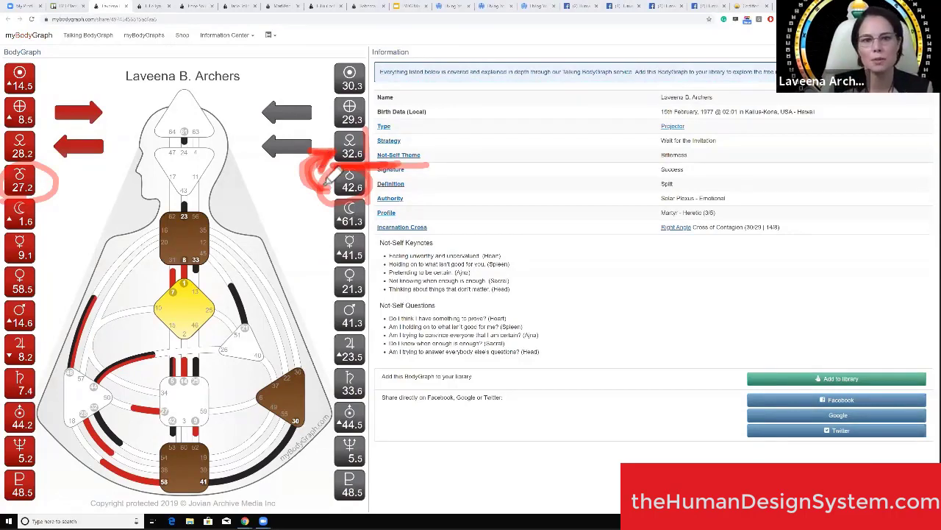
{"action": "mouse_move", "coordinate": [65, 195]}
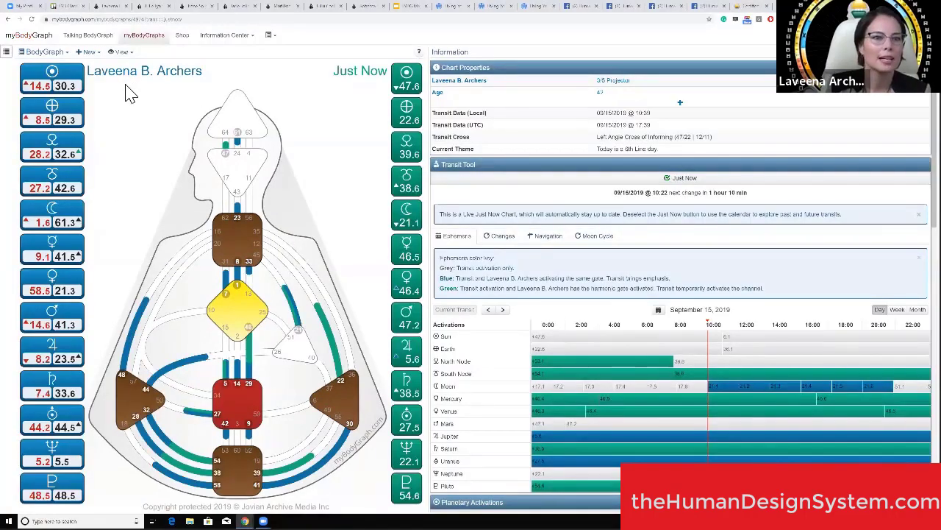
- Switch the transit chart view to the Mandala wheel of gates and zodiac signs
{"action": "left_click", "coordinate": [121, 52]}
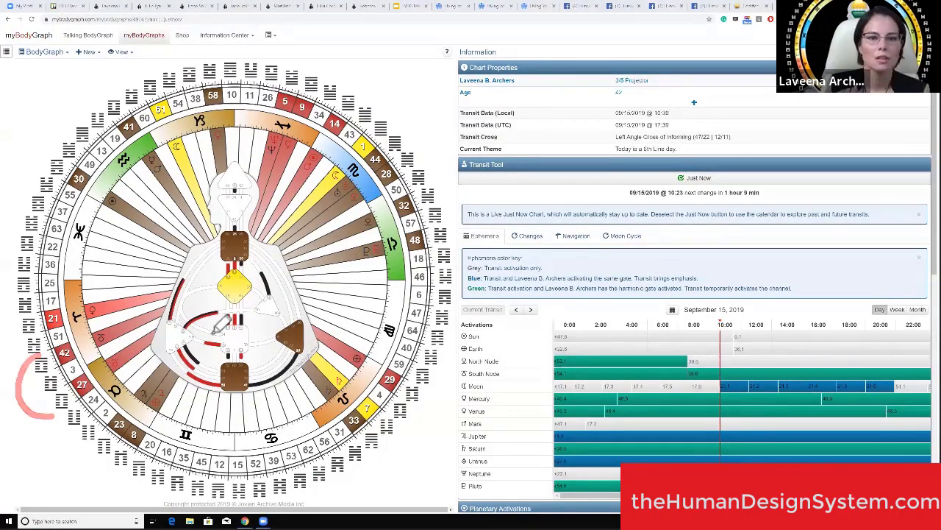
{"action": "mouse_move", "coordinate": [403, 123]}
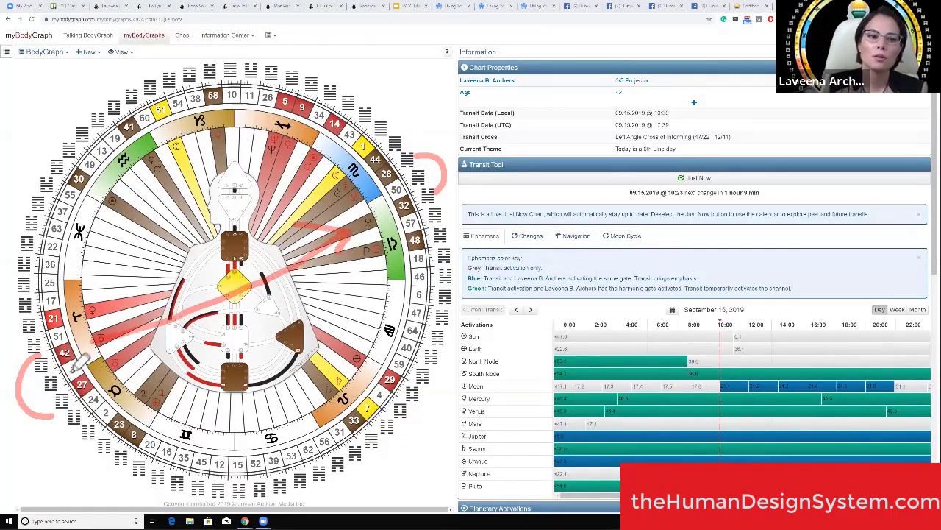
{"action": "mouse_move", "coordinate": [420, 231]}
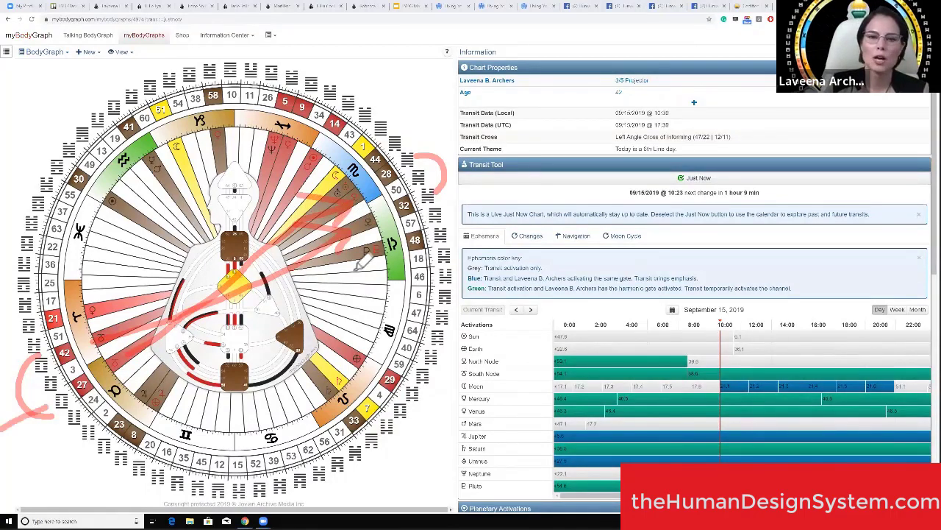
{"action": "left_click_drag", "start_coordinate": [434, 165], "coordinate": [503, 139]}
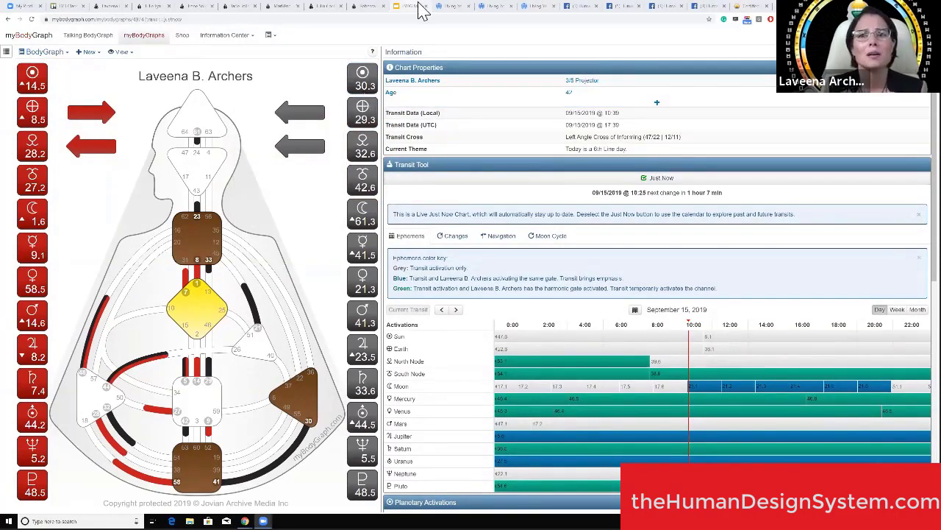
{"action": "mouse_move", "coordinate": [455, 12]}
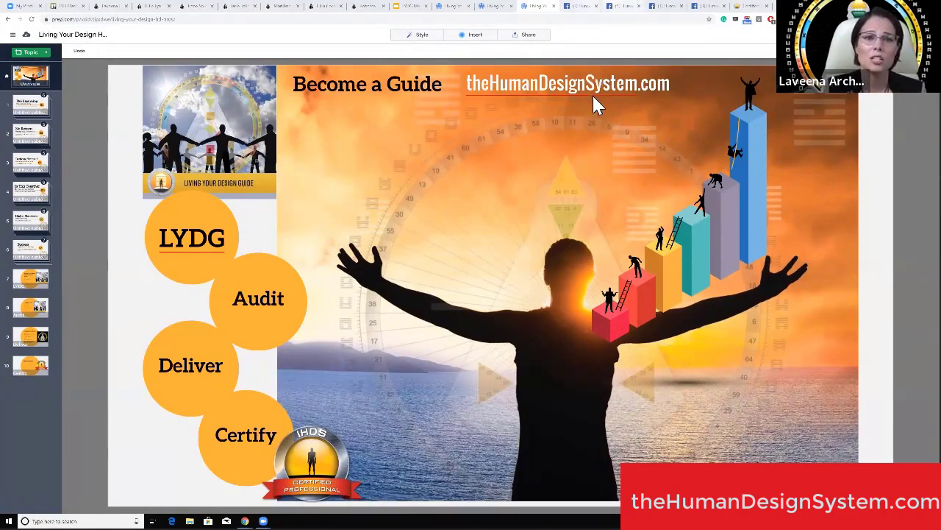
{"action": "mouse_move", "coordinate": [420, 80]}
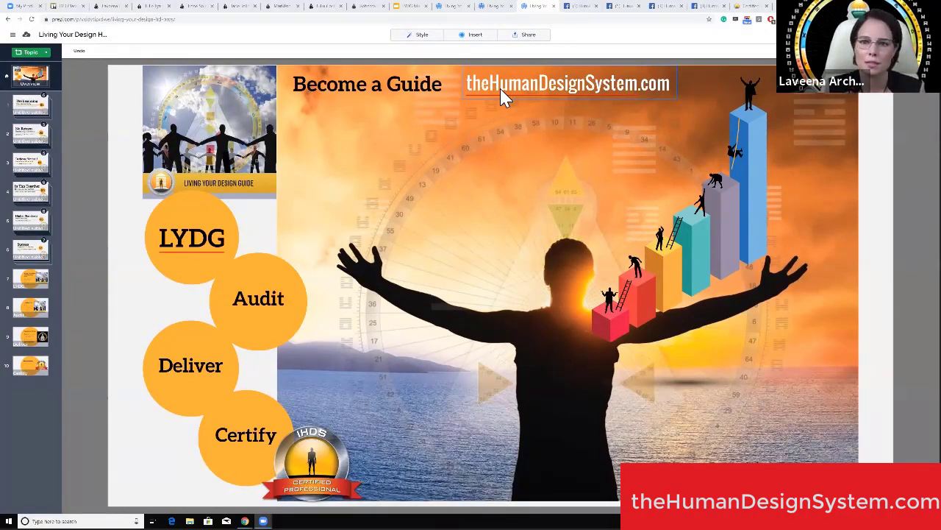
{"action": "mouse_move", "coordinate": [412, 129]}
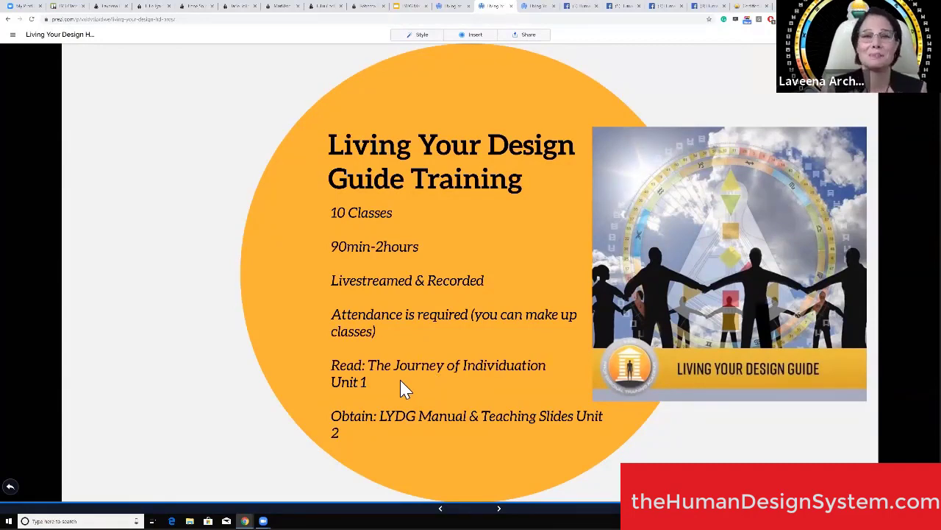
{"action": "mouse_move", "coordinate": [572, 50]}
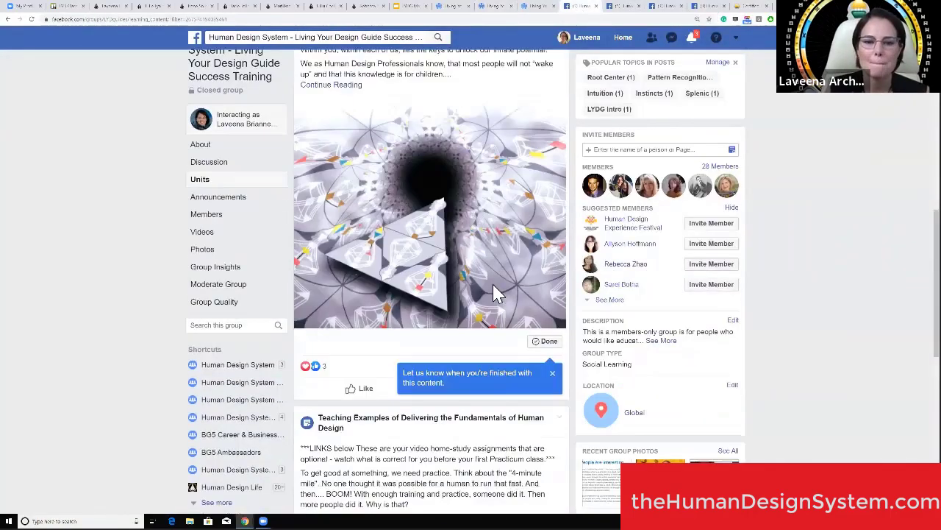
- Scroll the post and show the group's Units list, 0 of 15 completed
{"action": "scroll", "scroll_direction": "down", "scroll_amount": 3}
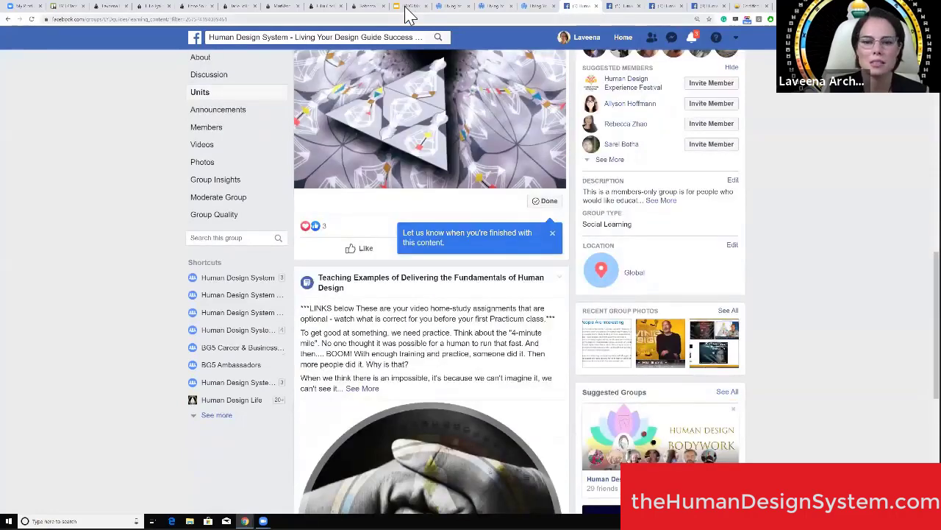
{"action": "left_click", "coordinate": [410, 6]}
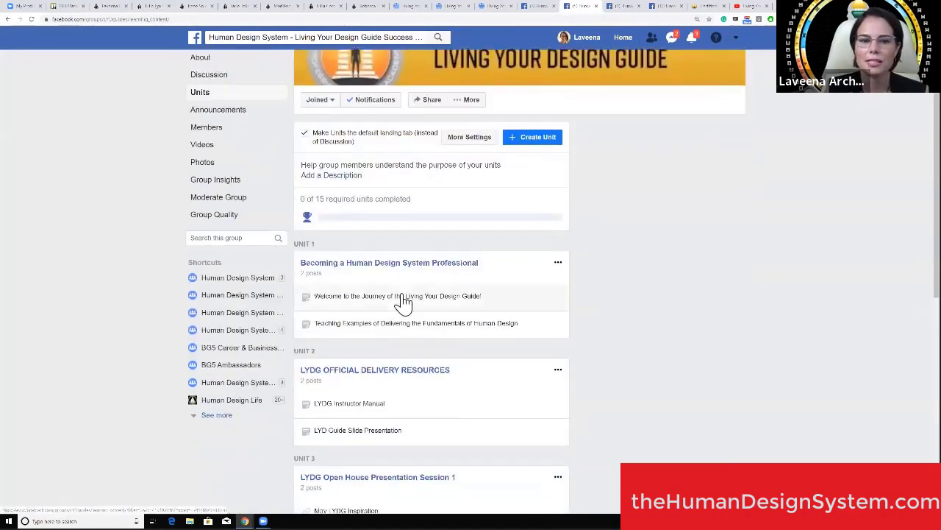
- Scroll past the LYDG Instructor Manual post to the $135.00 LYD Guide Slide Presentation
{"action": "scroll", "scroll_direction": "down", "scroll_amount": 3}
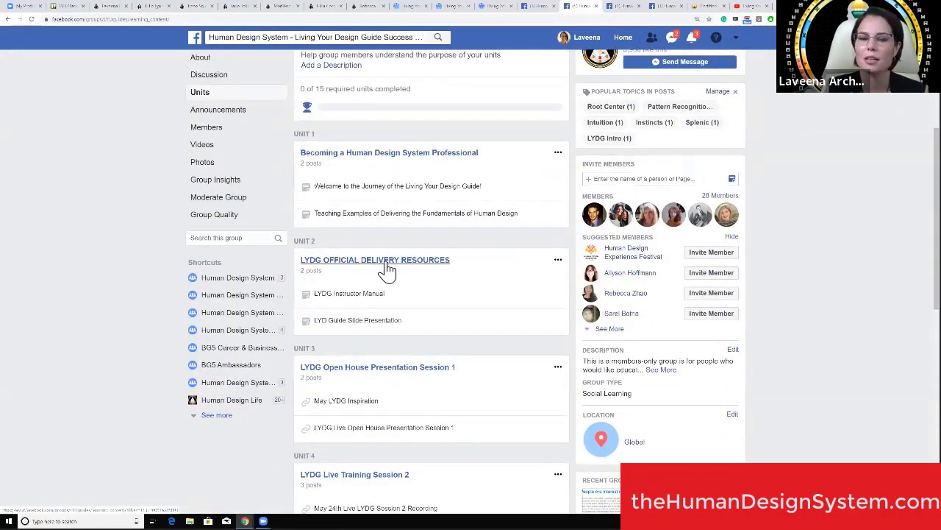
{"action": "scroll", "scroll_direction": "down", "scroll_amount": 3}
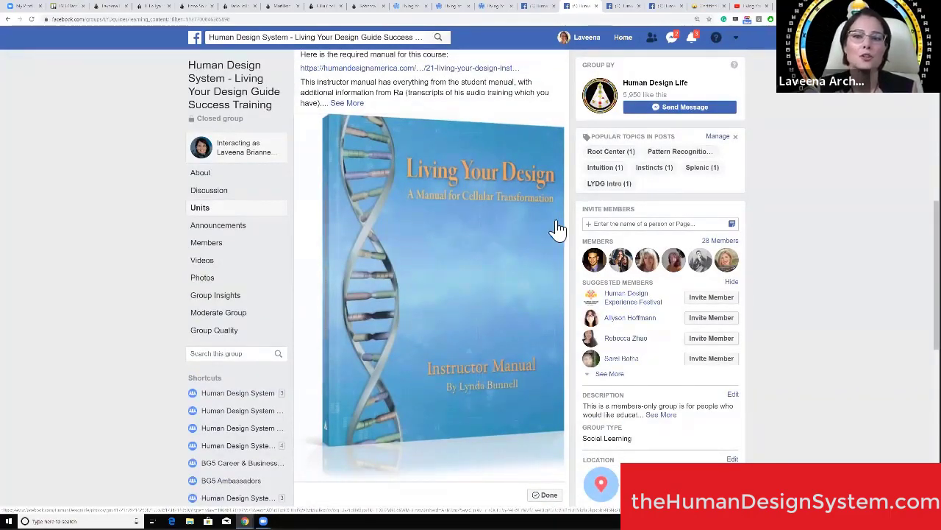
{"action": "mouse_move", "coordinate": [450, 433]}
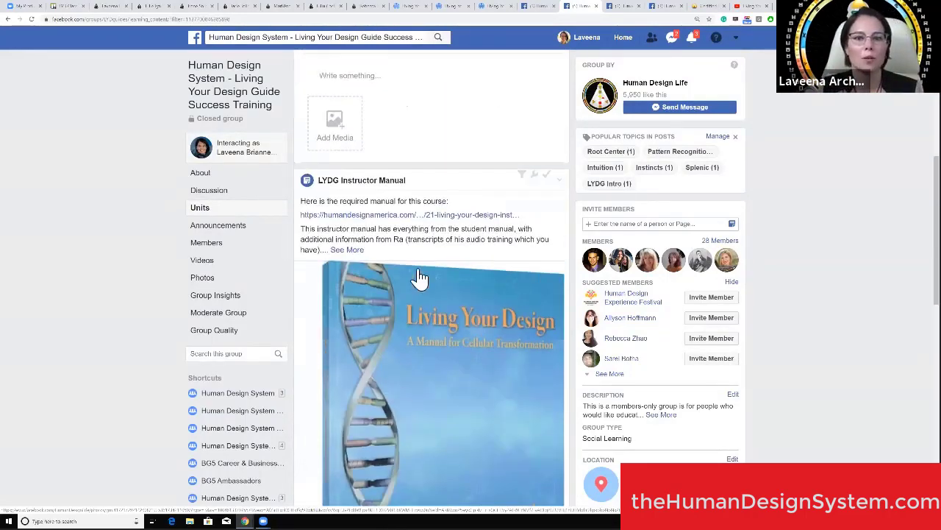
{"action": "mouse_move", "coordinate": [416, 254]}
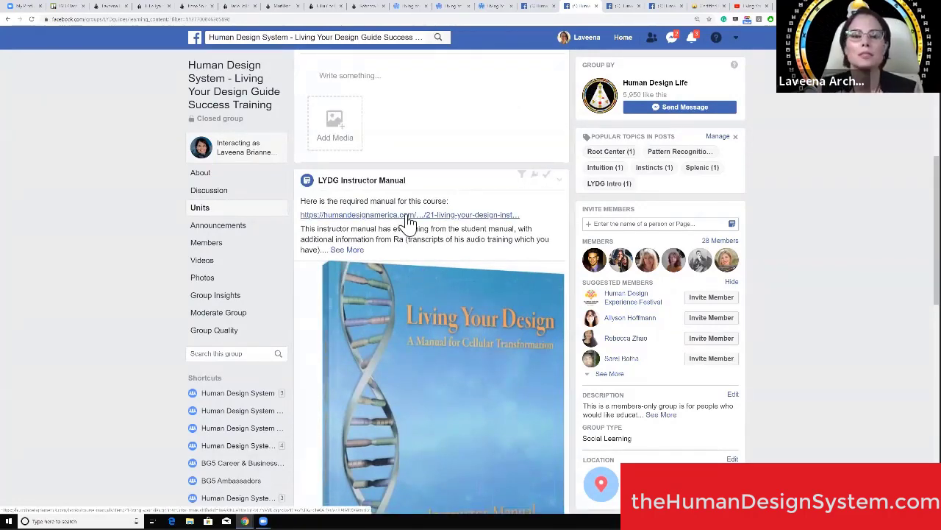
{"action": "scroll", "scroll_direction": "down", "scroll_amount": 3}
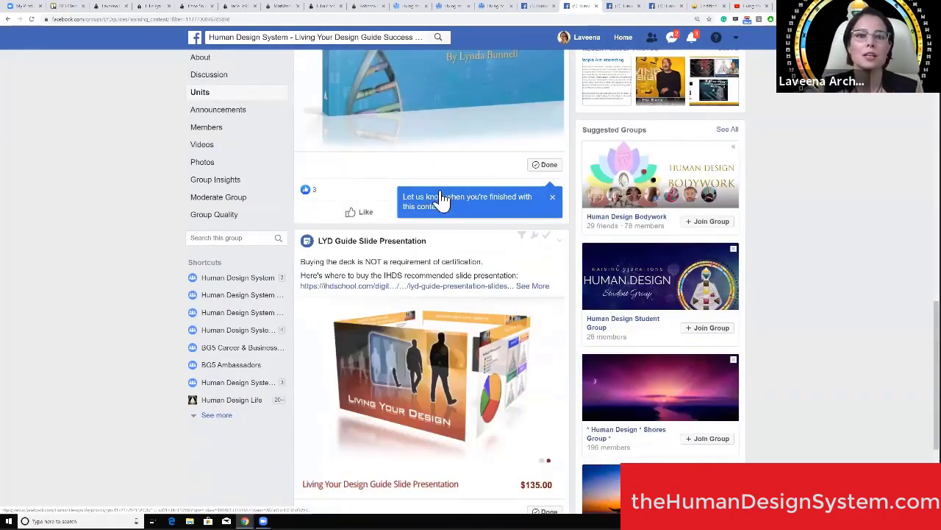
{"action": "scroll", "scroll_direction": "down", "scroll_amount": 3}
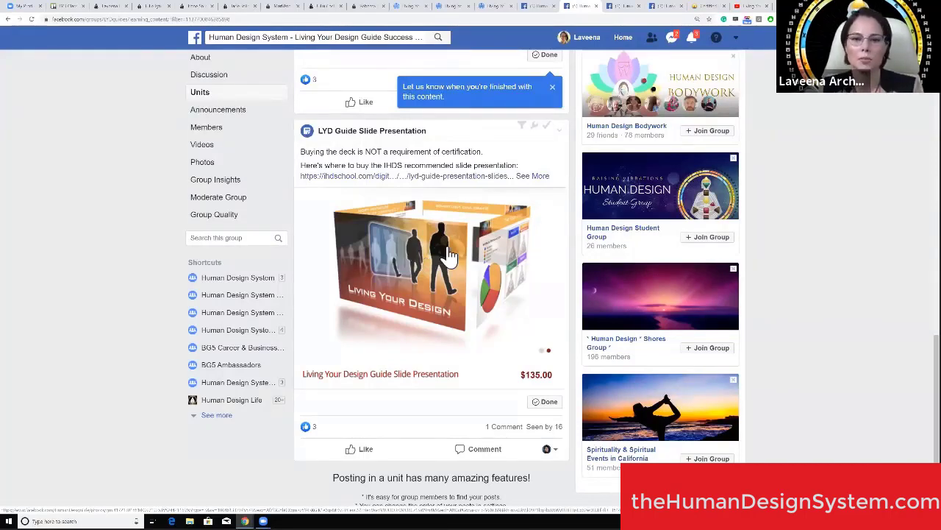
{"action": "mouse_move", "coordinate": [508, 243]}
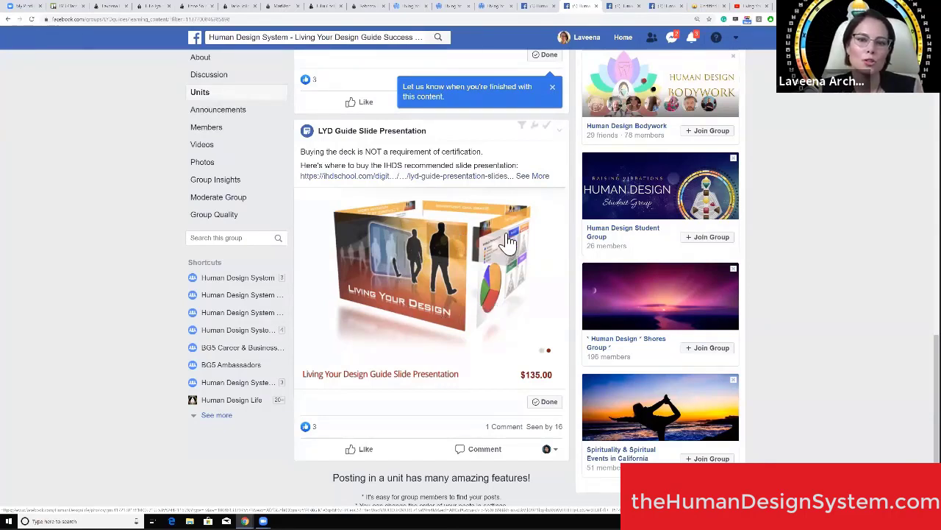
{"action": "mouse_move", "coordinate": [375, 250]}
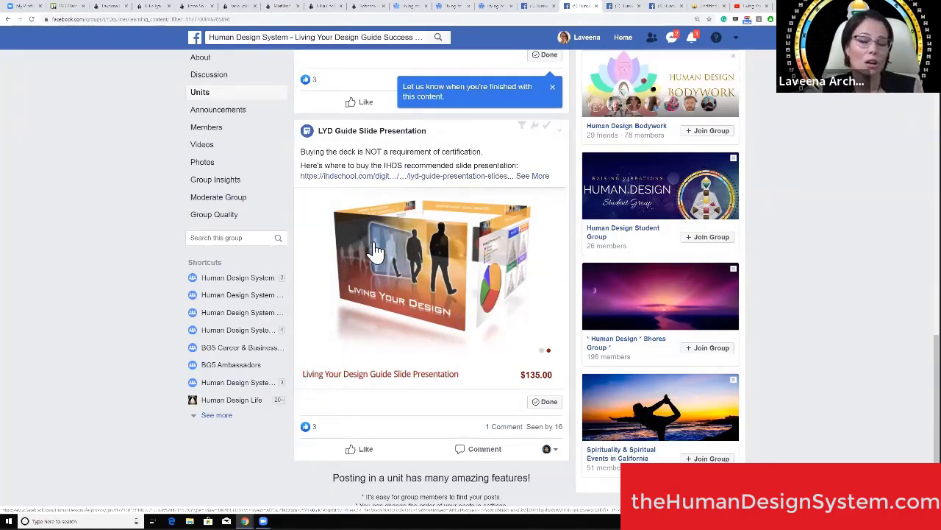
{"action": "mouse_move", "coordinate": [445, 228]}
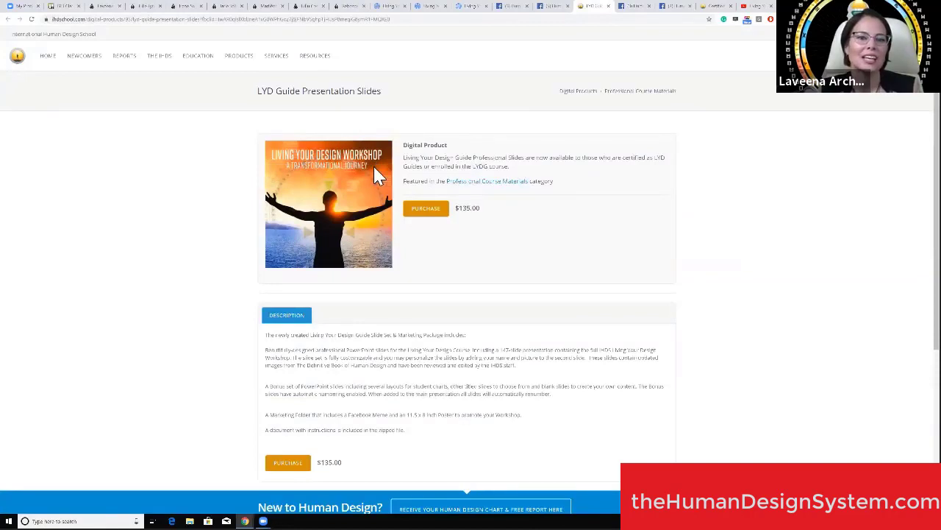
{"action": "mouse_move", "coordinate": [425, 209]}
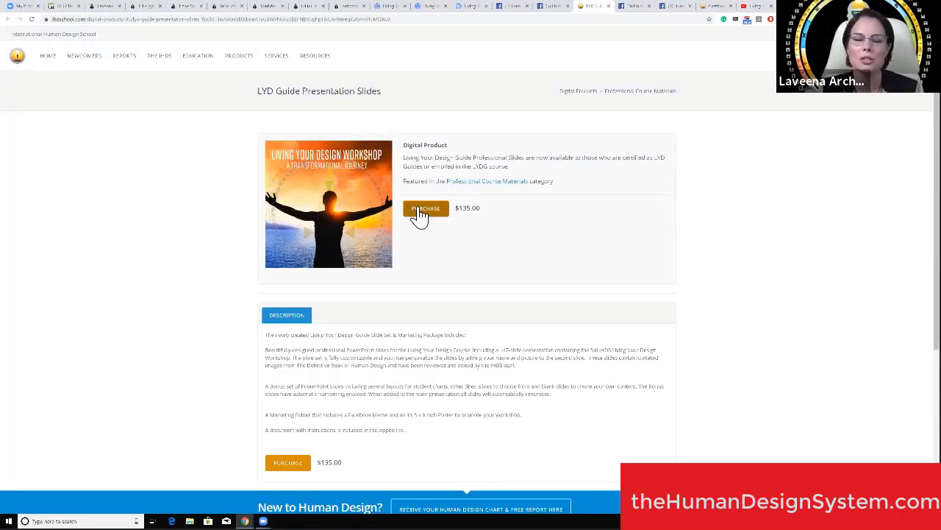
{"action": "mouse_move", "coordinate": [388, 224]}
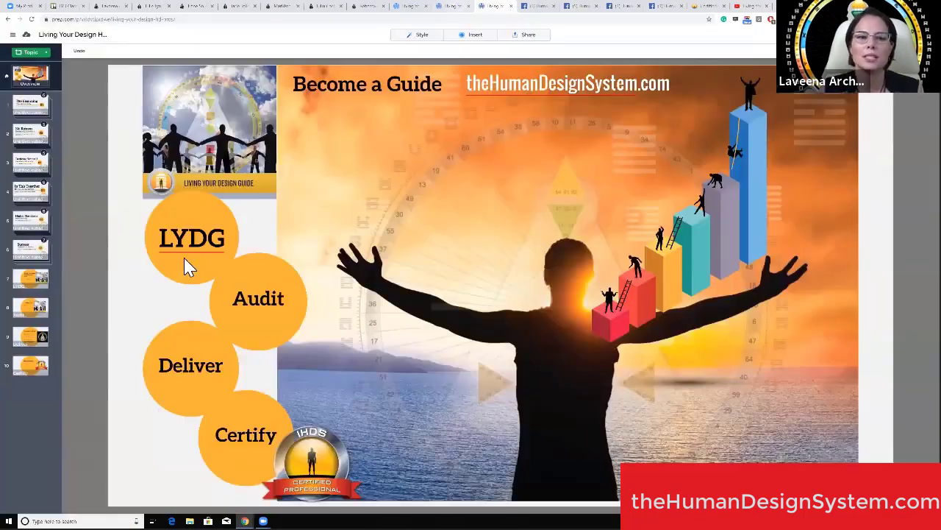
{"action": "mouse_move", "coordinate": [364, 94]}
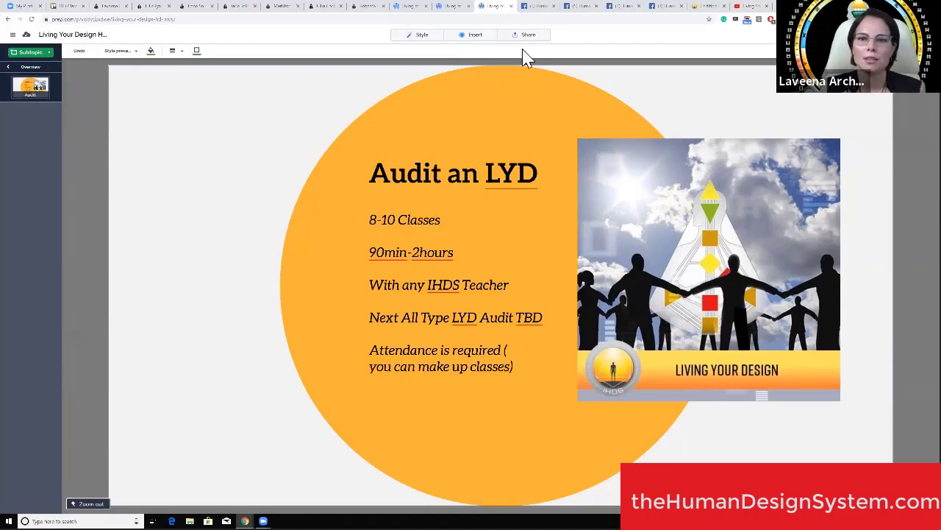
{"action": "mouse_move", "coordinate": [555, 66]}
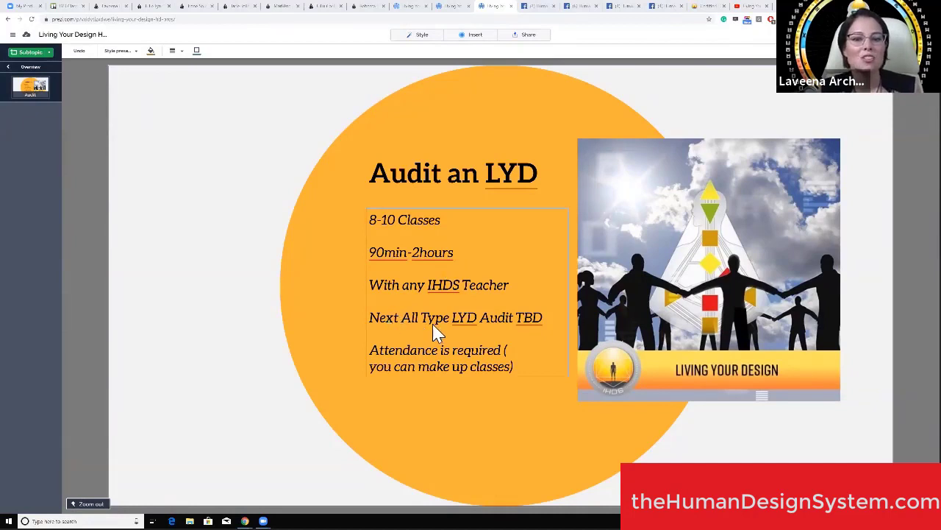
{"action": "mouse_move", "coordinate": [513, 340]}
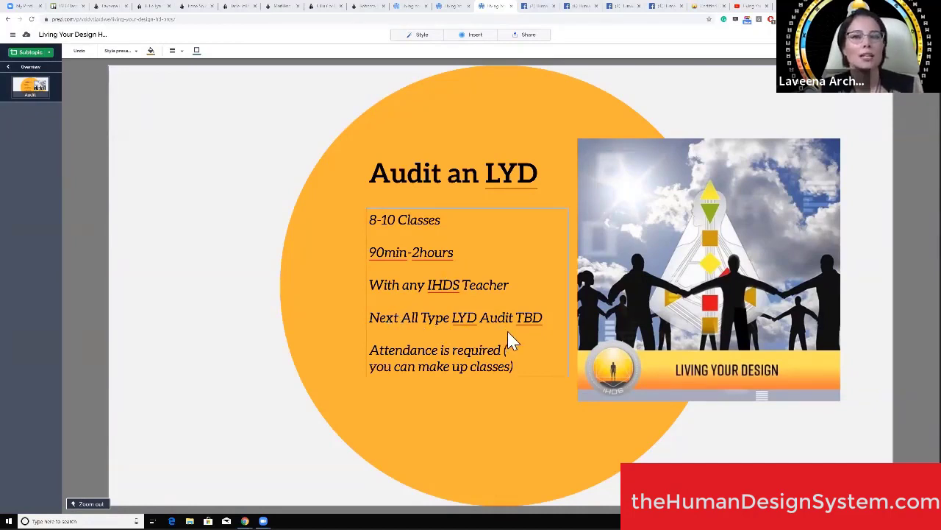
{"action": "mouse_move", "coordinate": [540, 337]}
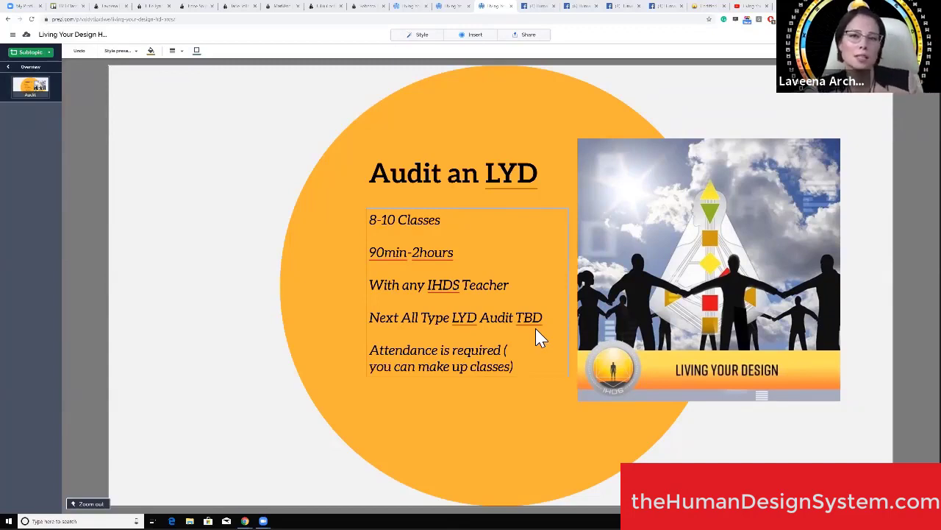
{"action": "mouse_move", "coordinate": [423, 375]}
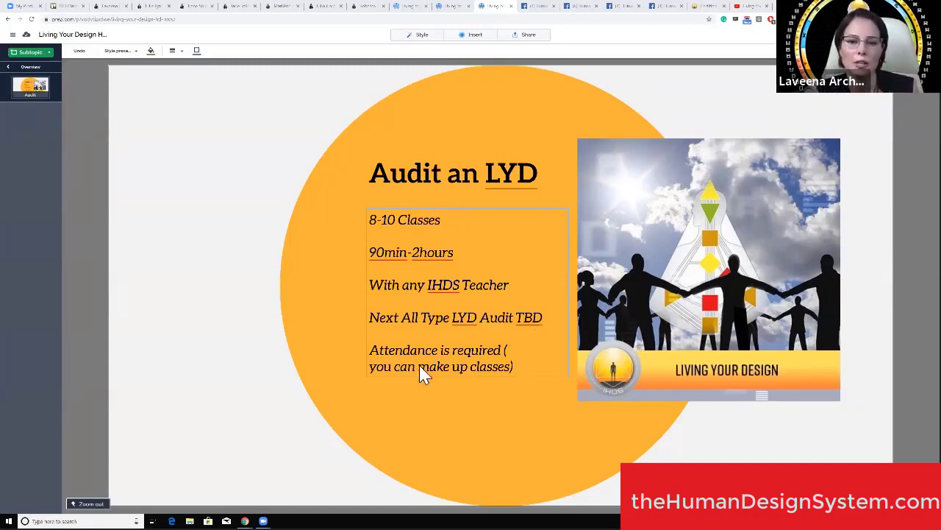
{"action": "mouse_move", "coordinate": [438, 366]}
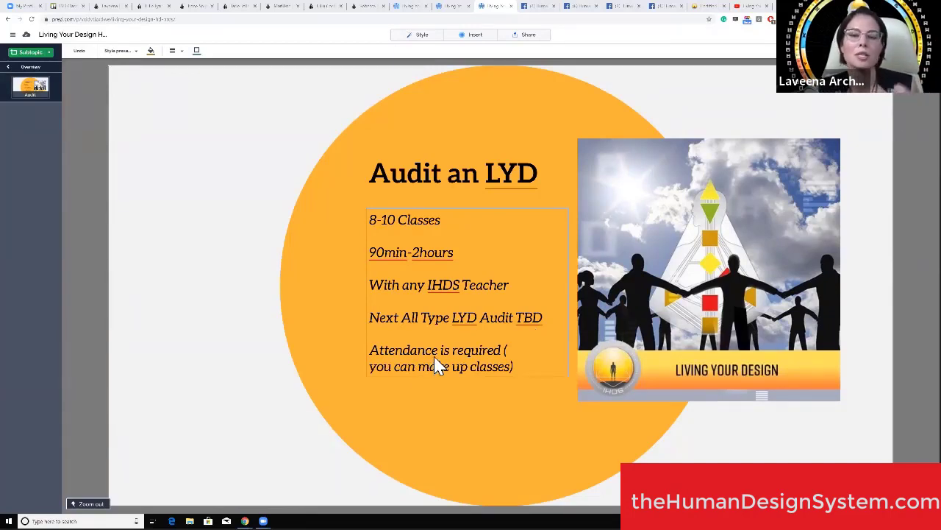
- Zoom into the Audit circle to show the Practice Study Group's eight Tuesday classes
{"action": "left_click", "coordinate": [442, 361]}
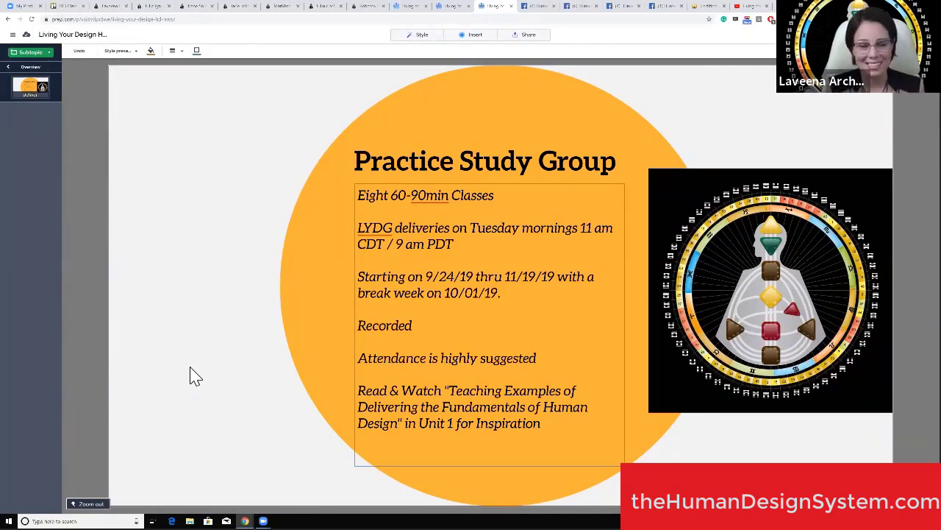
{"action": "mouse_move", "coordinate": [242, 434]}
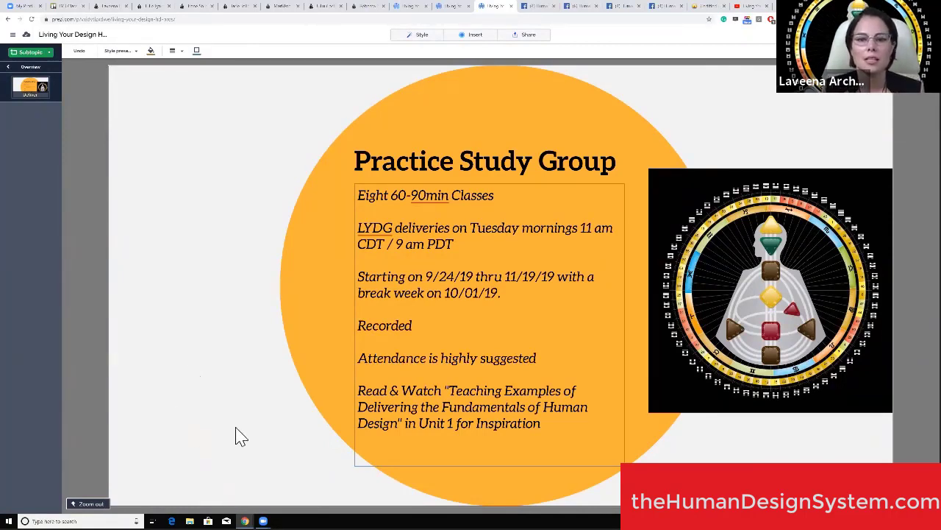
{"action": "mouse_move", "coordinate": [519, 287]}
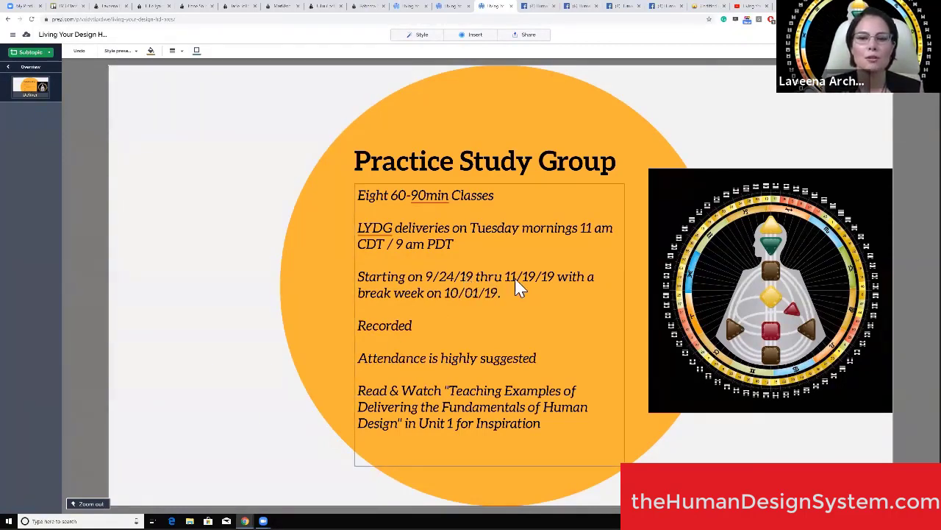
{"action": "mouse_move", "coordinate": [537, 289]}
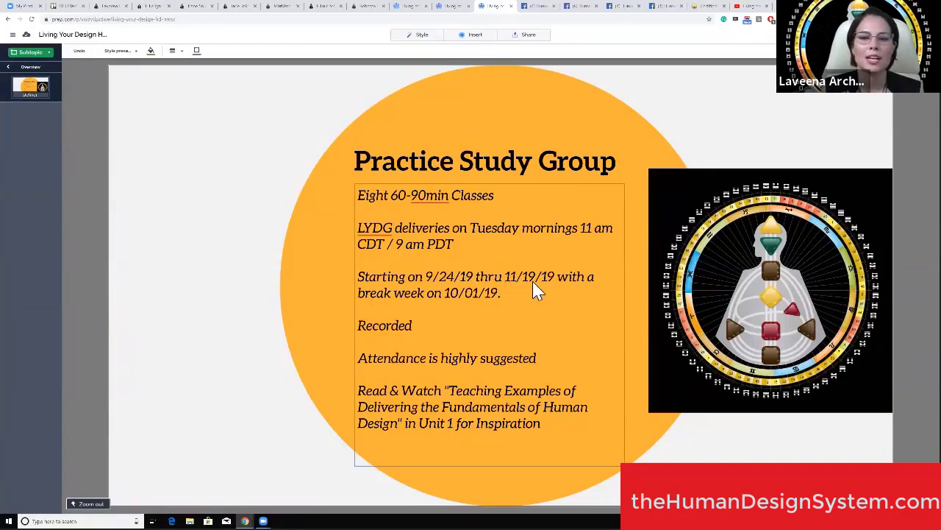
{"action": "mouse_move", "coordinate": [456, 305]}
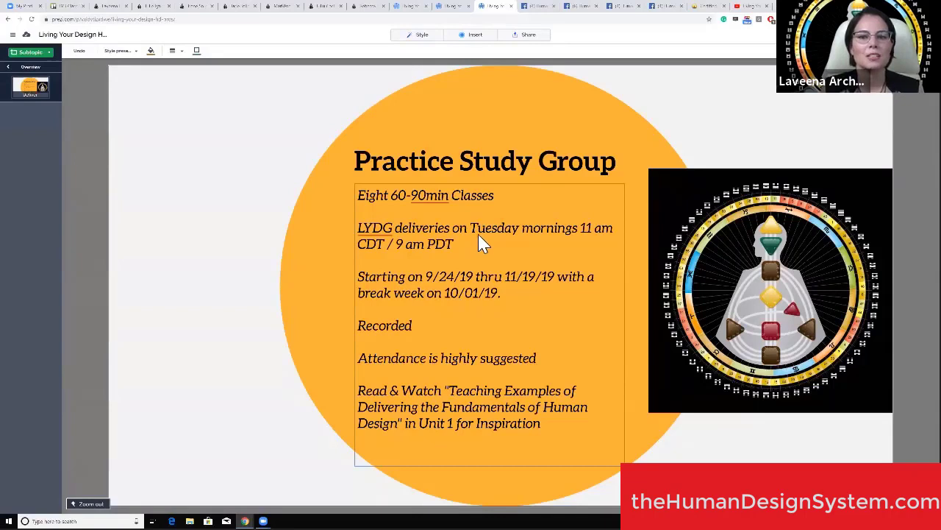
{"action": "mouse_move", "coordinate": [581, 250]}
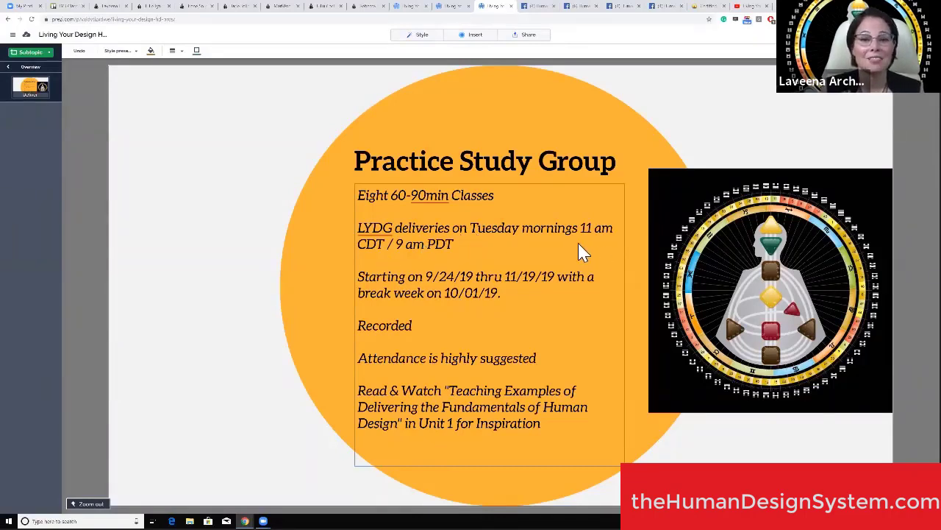
{"action": "mouse_move", "coordinate": [381, 256]}
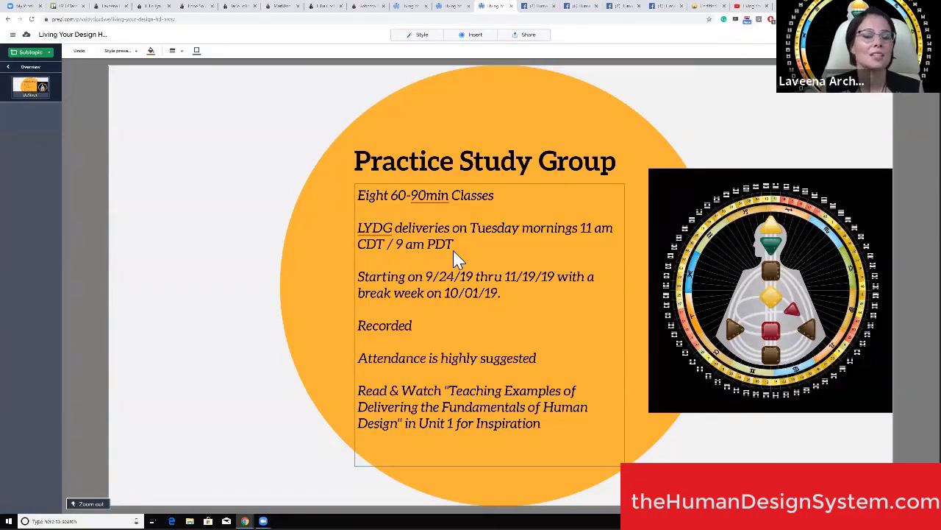
{"action": "mouse_move", "coordinate": [416, 335]}
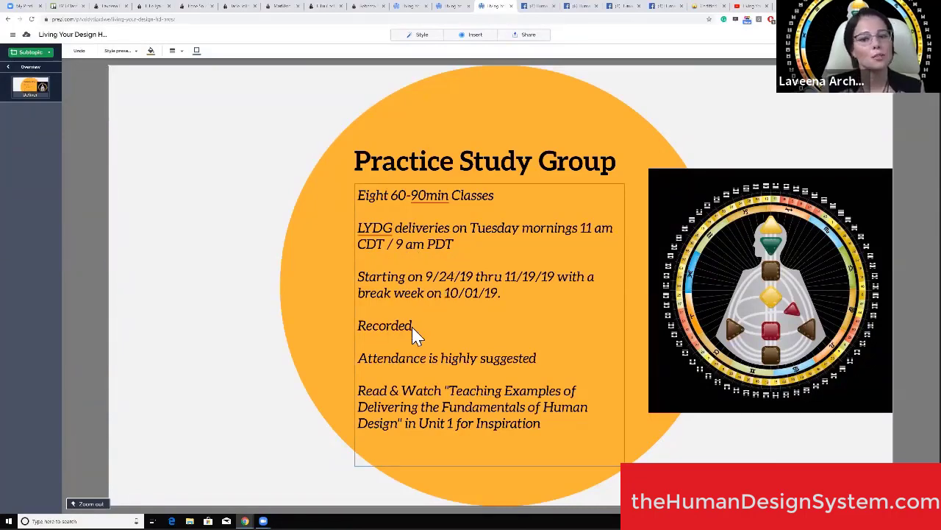
{"action": "mouse_move", "coordinate": [423, 368]}
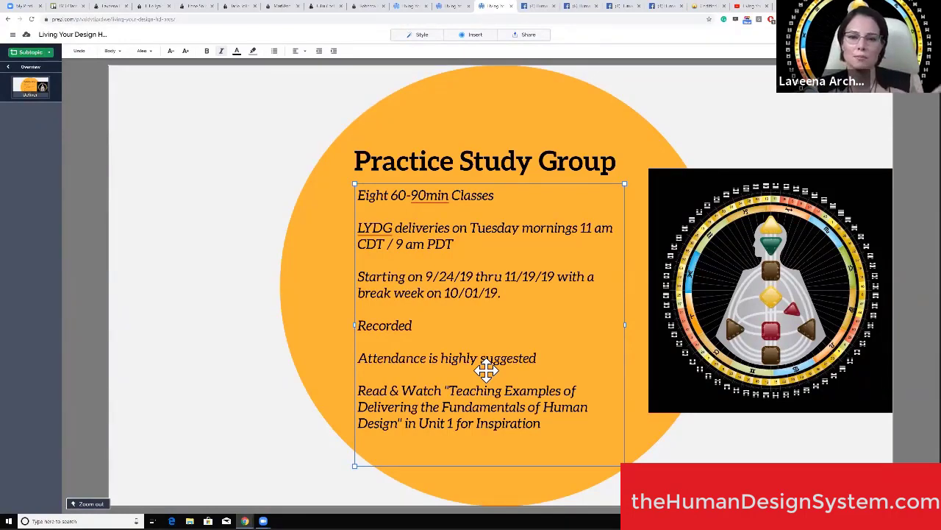
{"action": "mouse_move", "coordinate": [595, 186]}
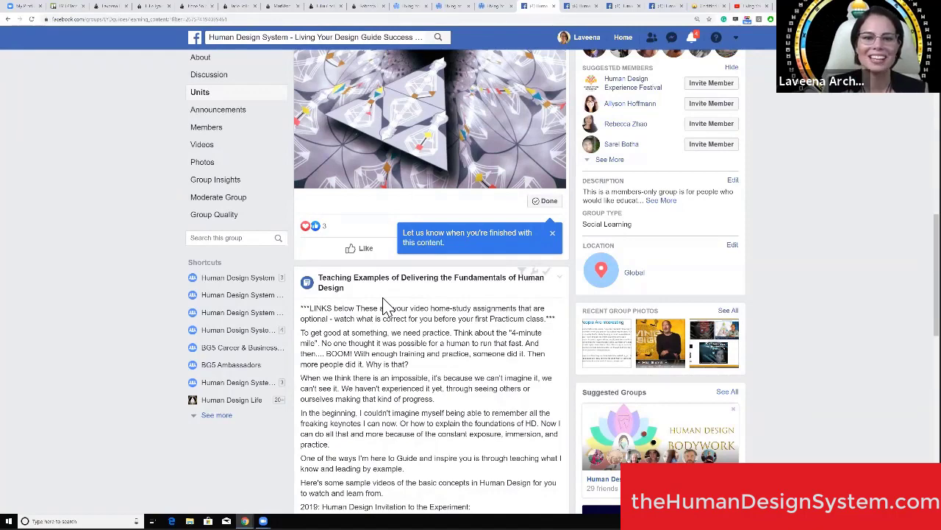
- Scroll to the Teaching Examples post's five 2014–2019 sample video links
{"action": "scroll", "scroll_direction": "down", "scroll_amount": 3}
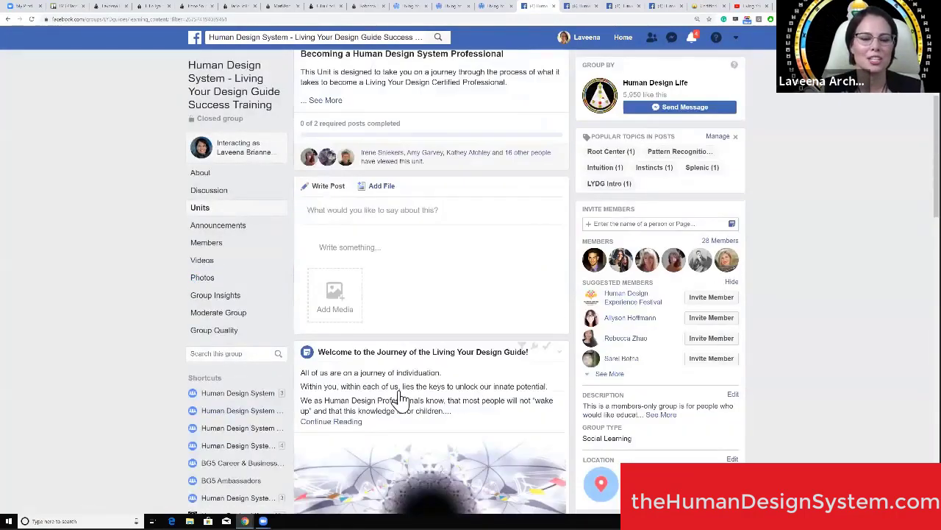
{"action": "scroll", "scroll_direction": "down", "scroll_amount": 3}
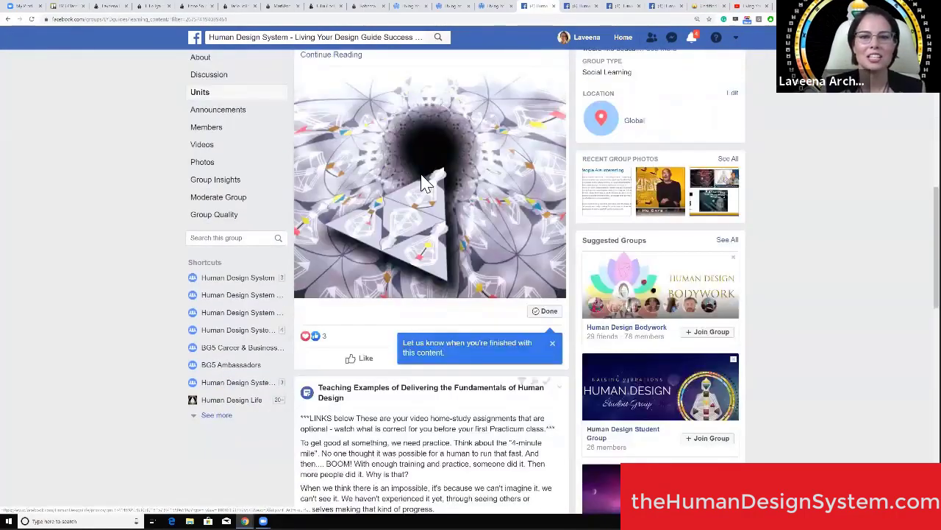
{"action": "scroll", "scroll_direction": "down", "scroll_amount": 3}
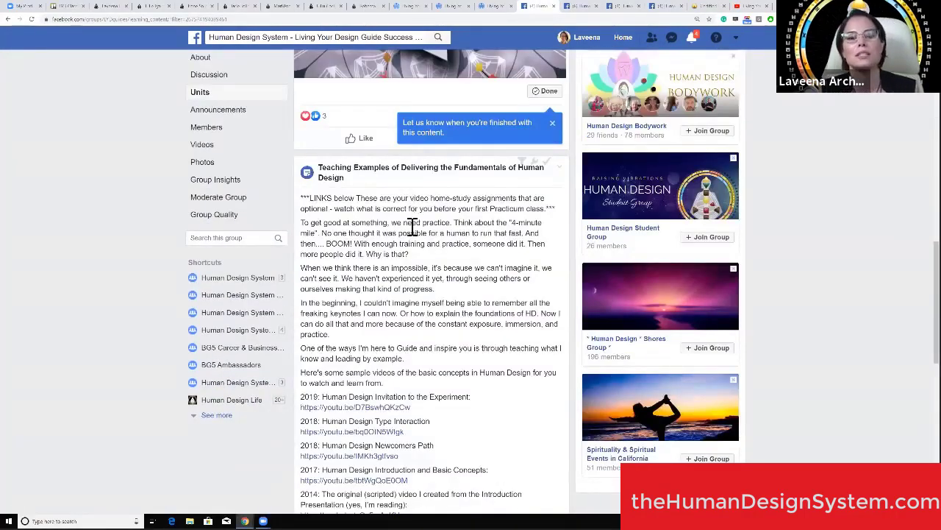
{"action": "scroll", "scroll_direction": "down", "scroll_amount": 3}
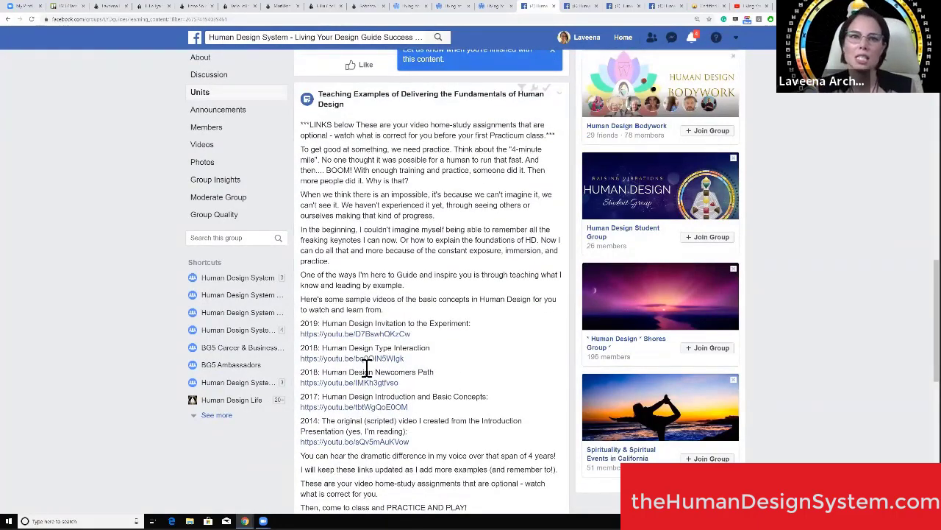
{"action": "scroll", "scroll_direction": "down", "scroll_amount": 3}
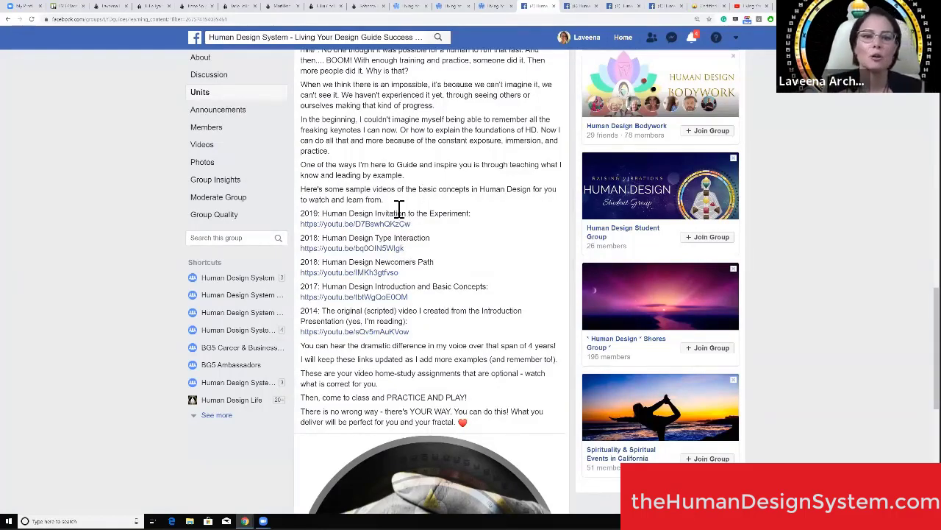
{"action": "mouse_move", "coordinate": [375, 283]}
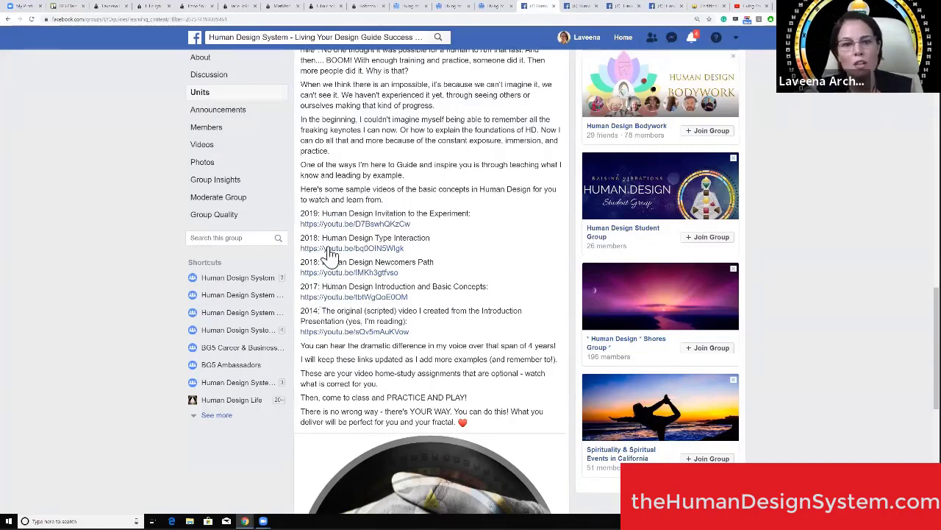
{"action": "mouse_move", "coordinate": [459, 242]}
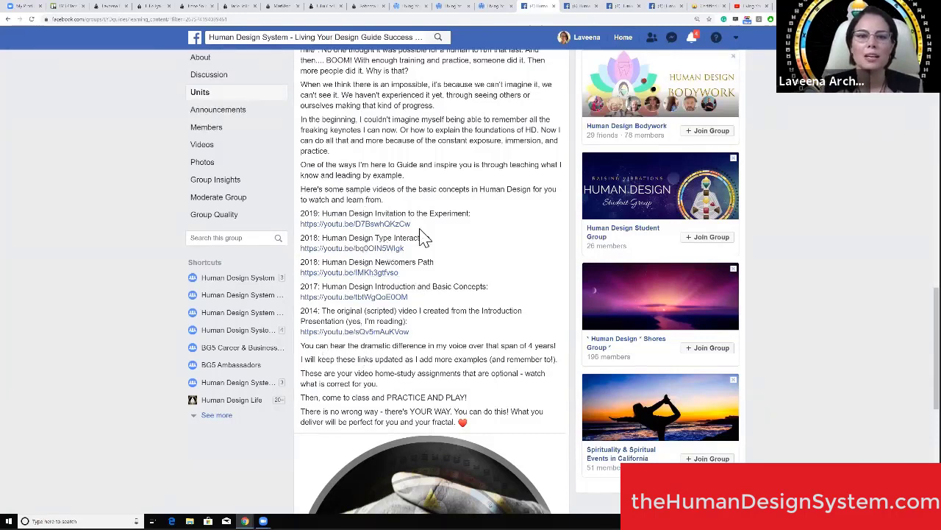
{"action": "mouse_move", "coordinate": [460, 308]}
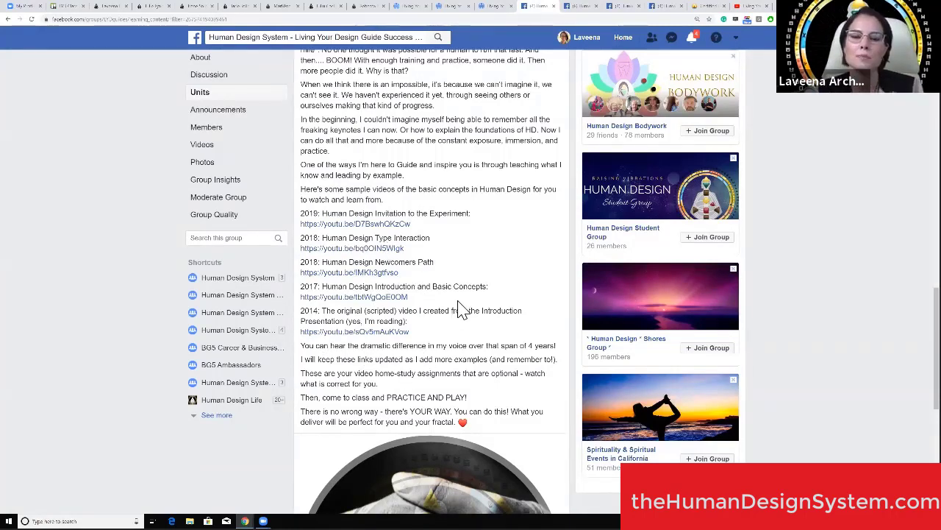
- Select the sentence about the dramatic voice difference over 4 years, then scroll down
{"action": "double_click", "coordinate": [368, 345]}
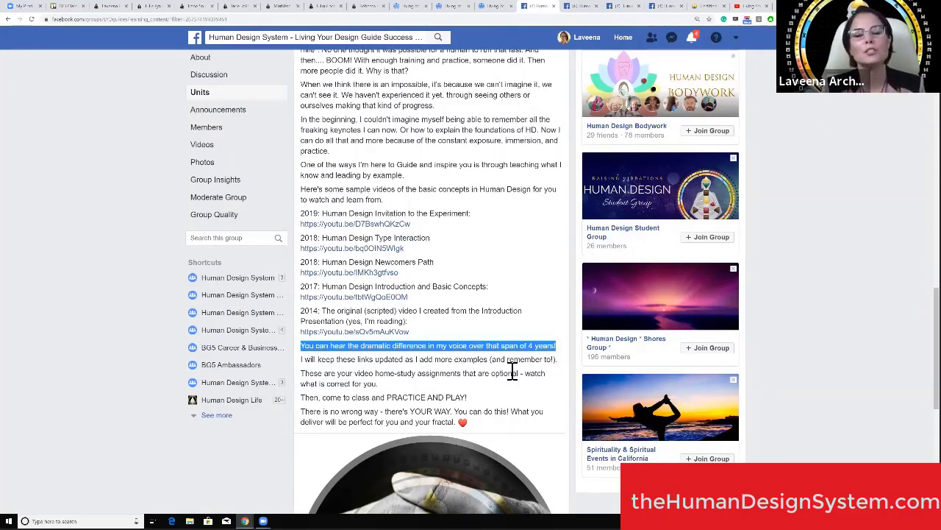
{"action": "mouse_move", "coordinate": [430, 304]}
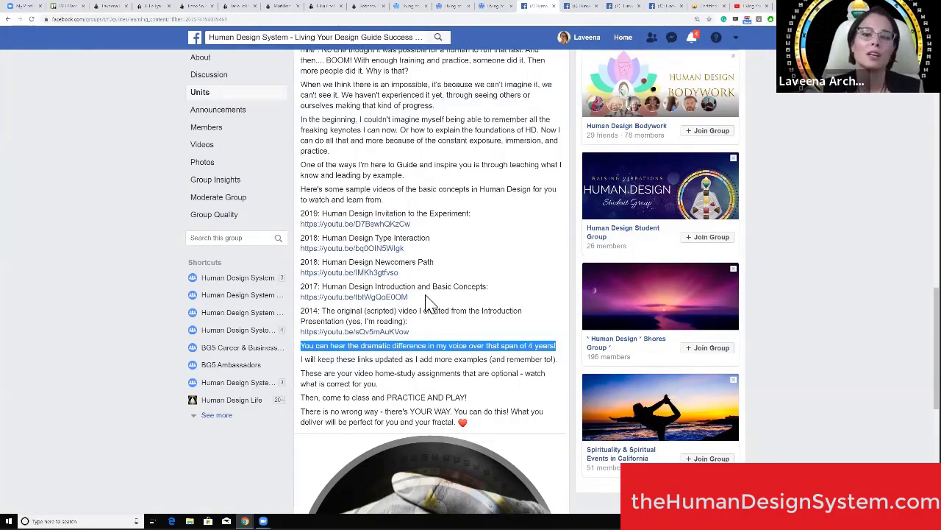
{"action": "scroll", "scroll_direction": "down", "scroll_amount": 3}
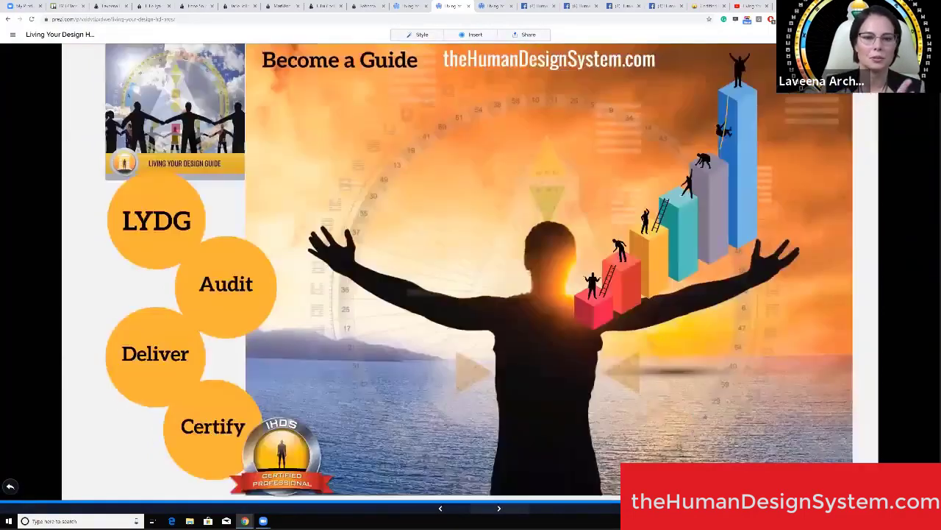
- Advance from Become a Guide to the Certification Req. slide
{"action": "left_click", "coordinate": [498, 508]}
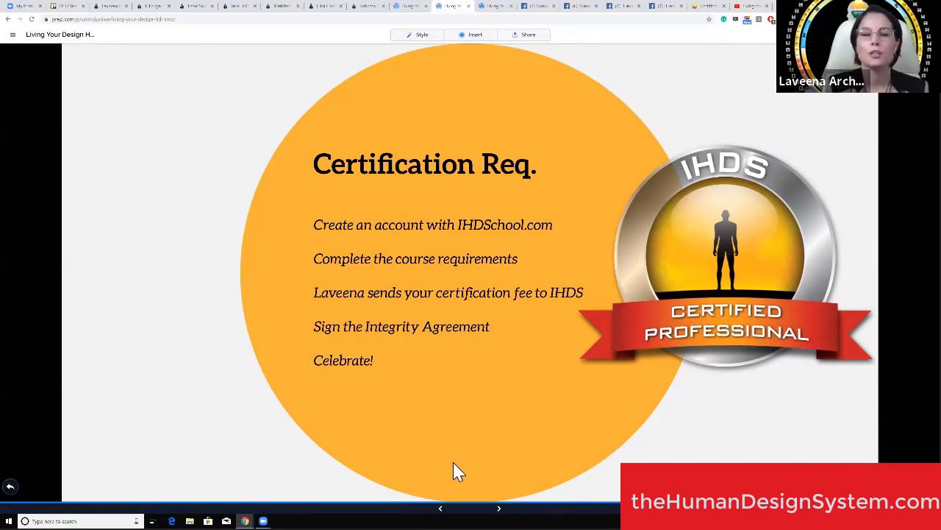
{"action": "mouse_move", "coordinate": [463, 234]}
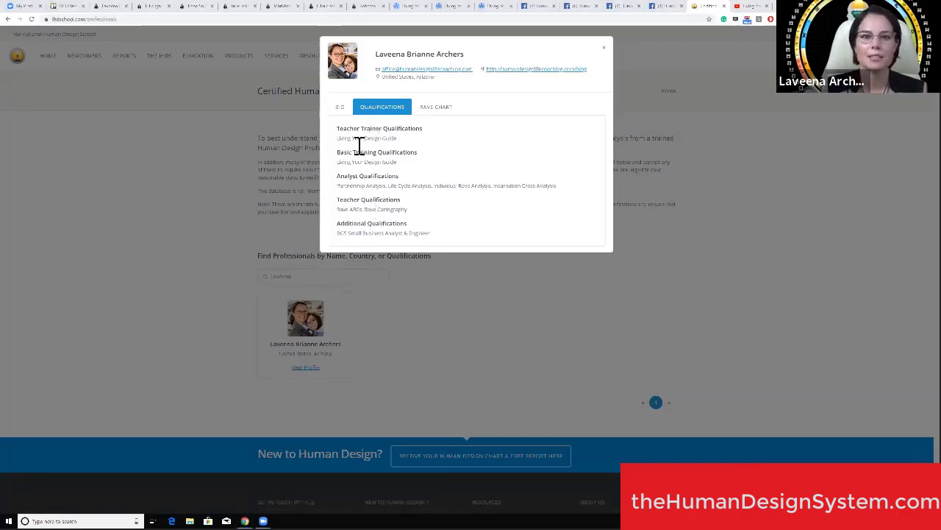
{"action": "mouse_move", "coordinate": [399, 168]}
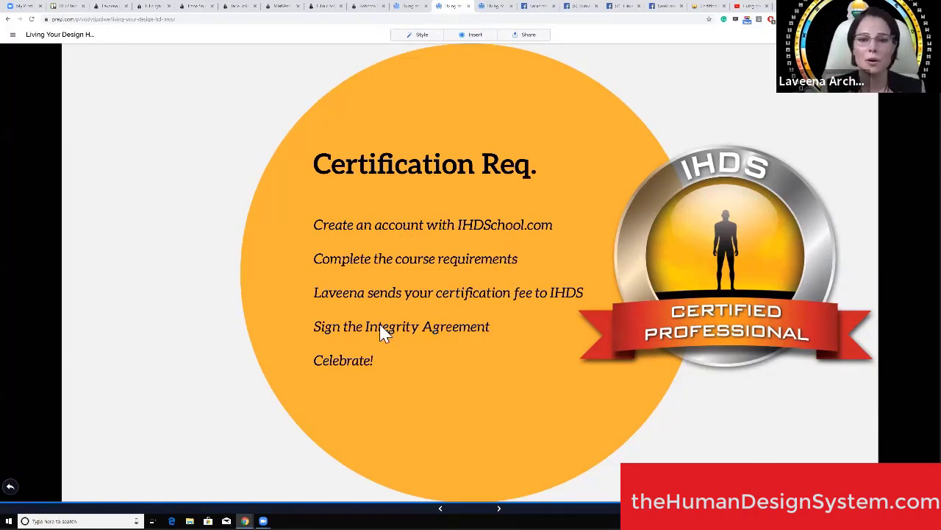
{"action": "mouse_move", "coordinate": [397, 350]}
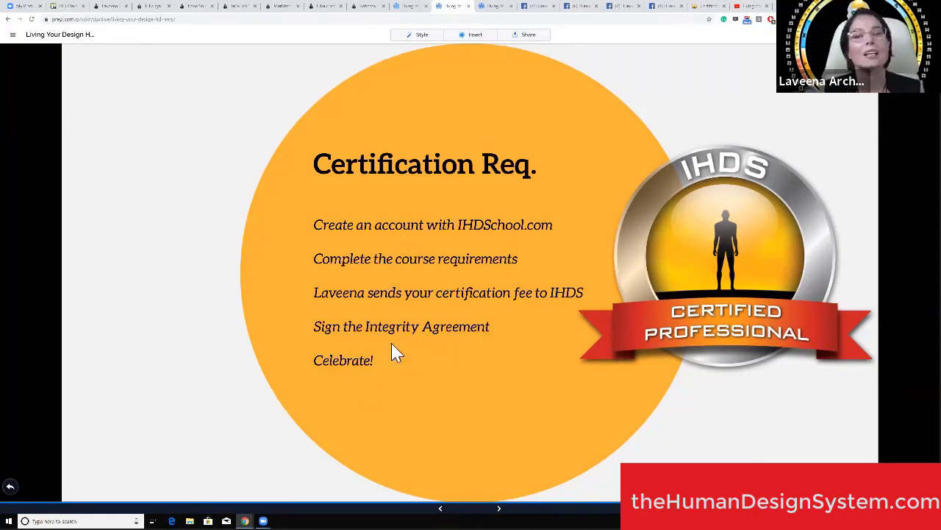
{"action": "mouse_move", "coordinate": [349, 372]}
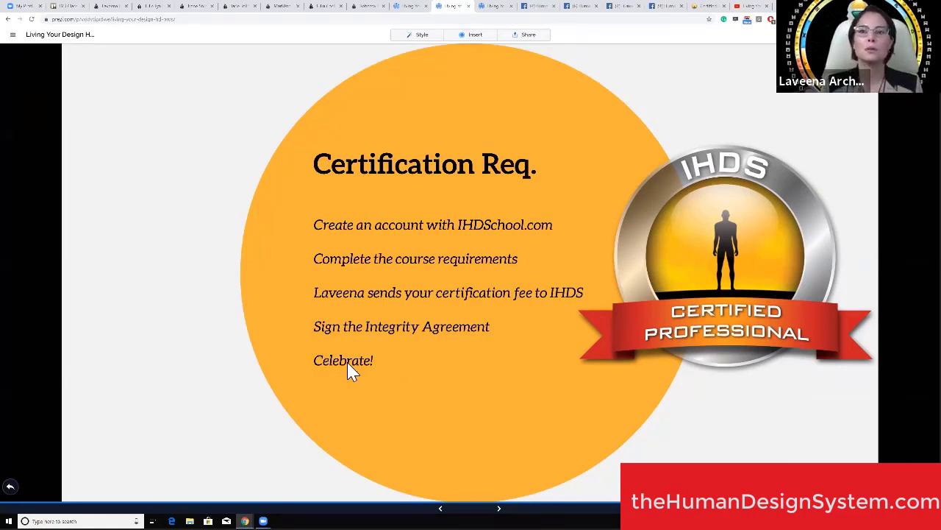
{"action": "mouse_move", "coordinate": [524, 243]}
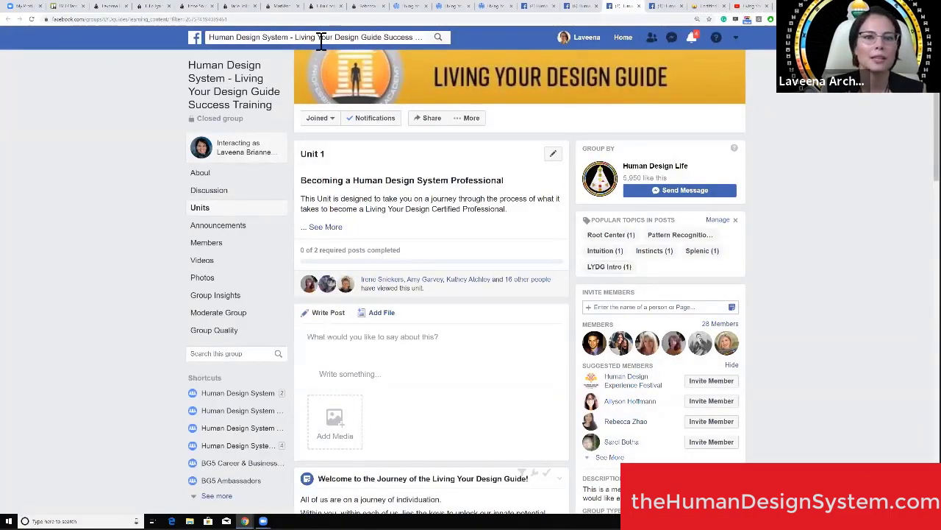
- Search 'ceri', open Certified Human Design Professionals, and scroll its discussion posts
{"action": "type", "text": "ceri"}
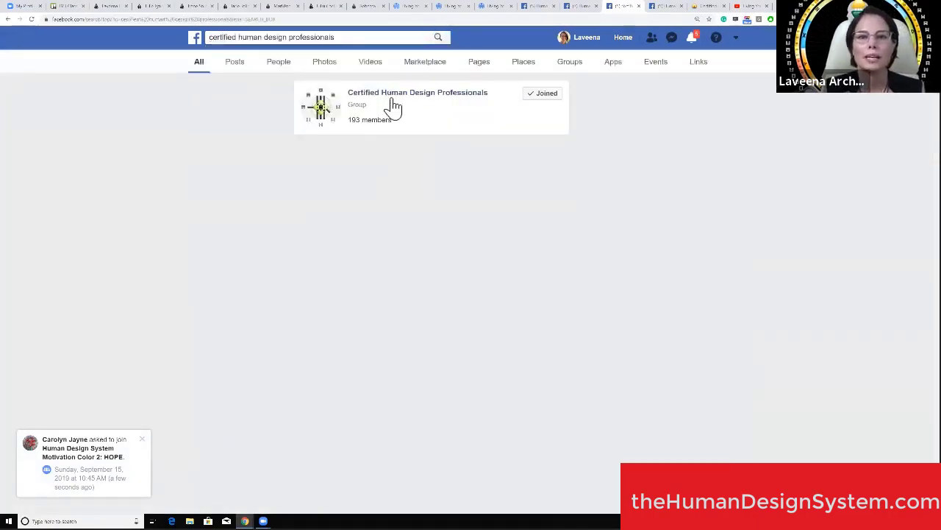
{"action": "left_click", "coordinate": [417, 92]}
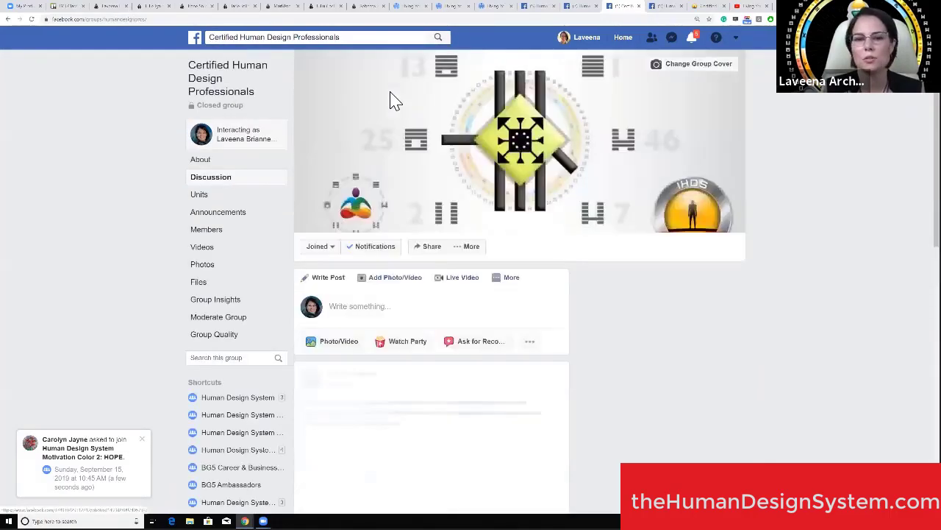
{"action": "scroll", "scroll_direction": "down", "scroll_amount": 3}
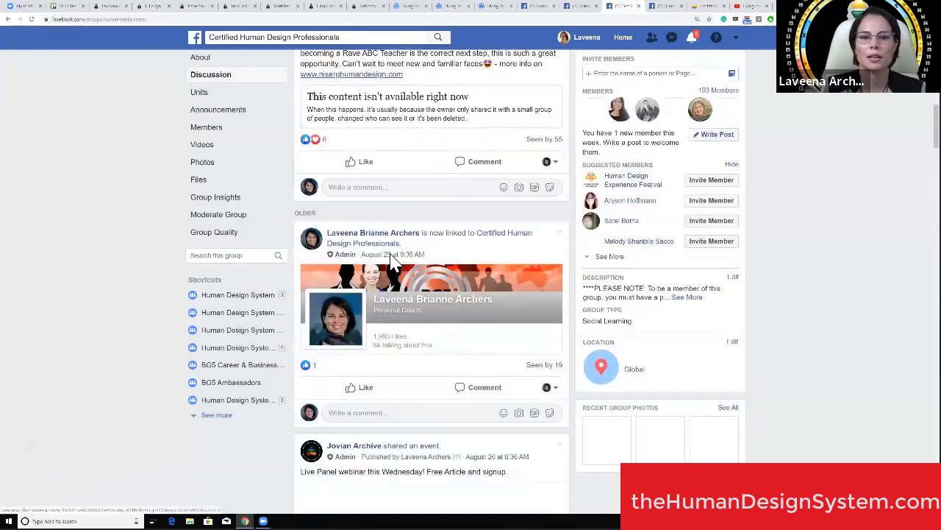
{"action": "scroll", "scroll_direction": "down", "scroll_amount": 3}
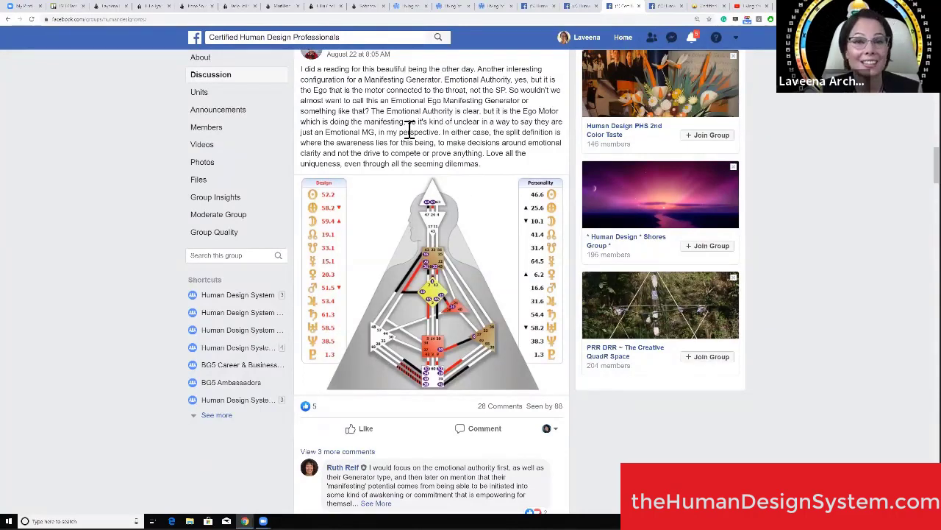
{"action": "scroll", "scroll_direction": "down", "scroll_amount": 3}
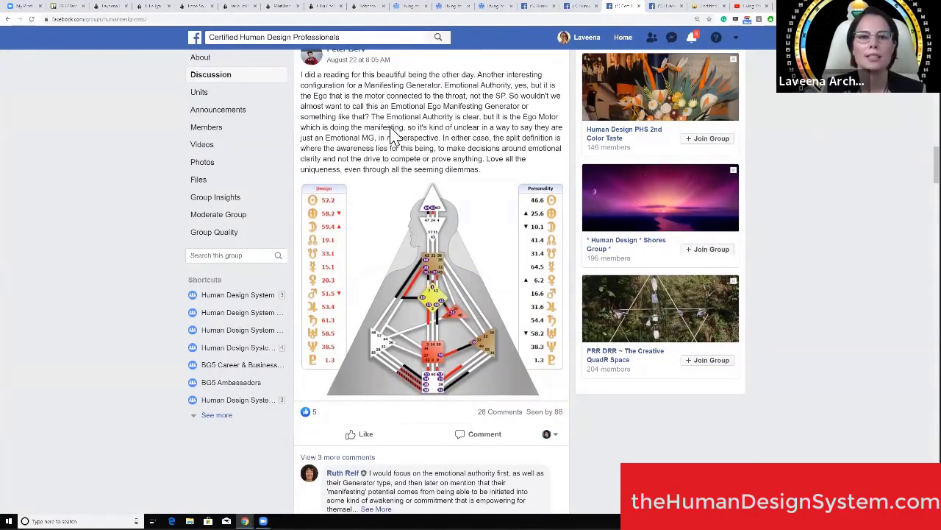